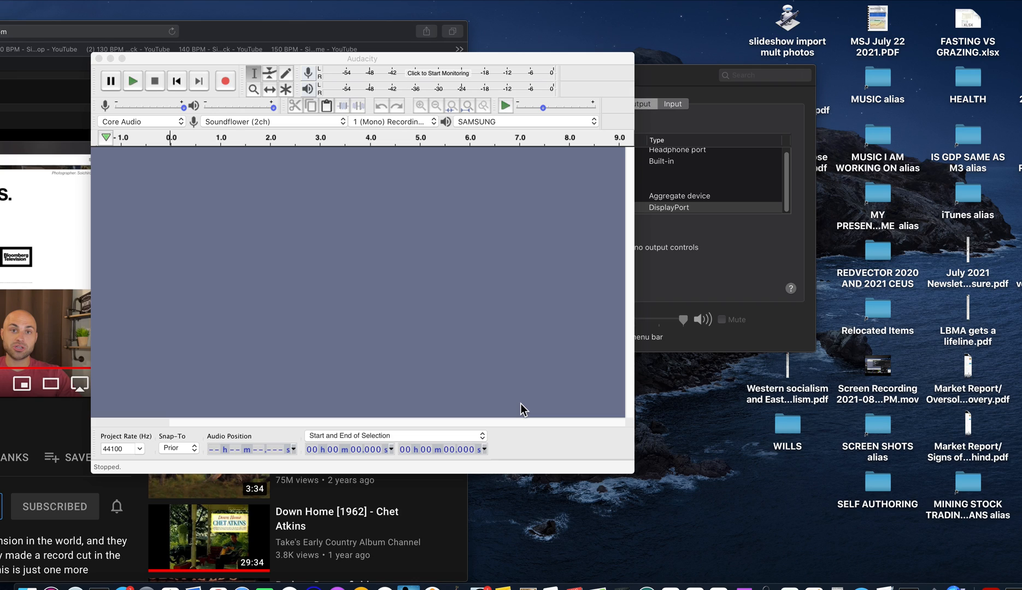
mouse_move(291, 194)
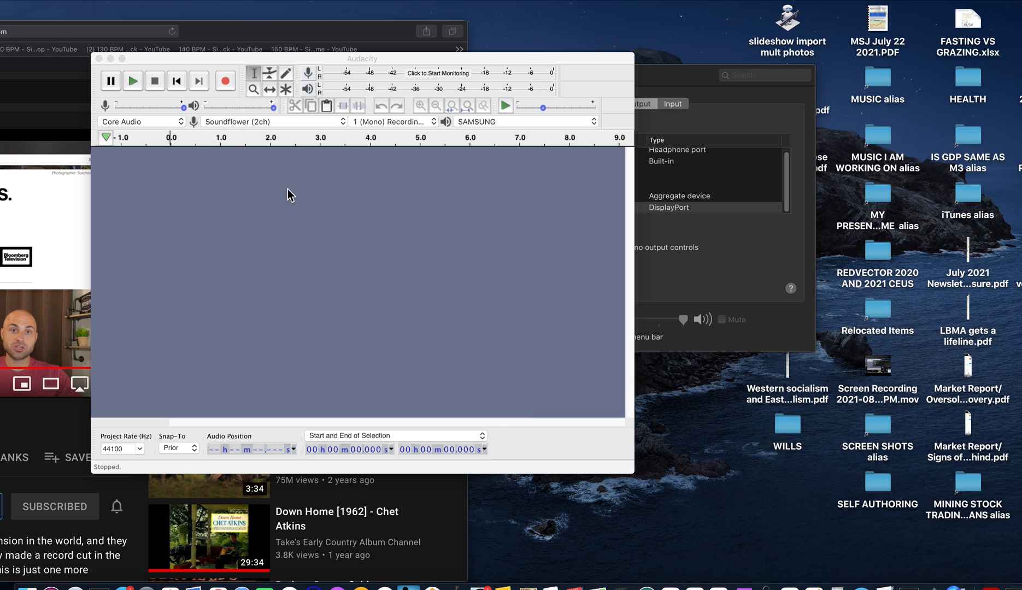
mouse_move(26, 403)
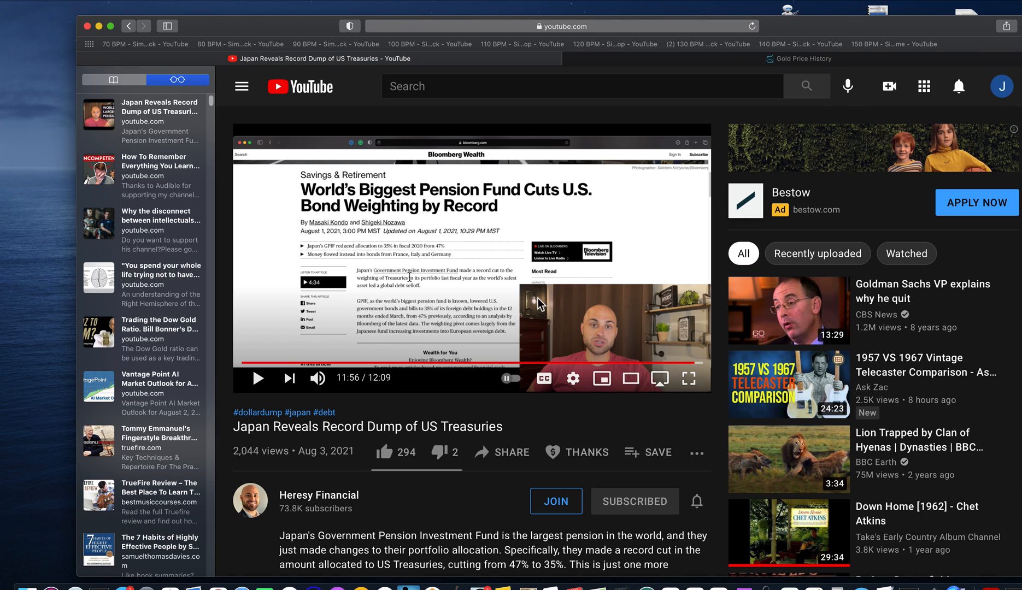
Step: Scroll down the YouTube video page toward the description and comments
scroll(down, 3)
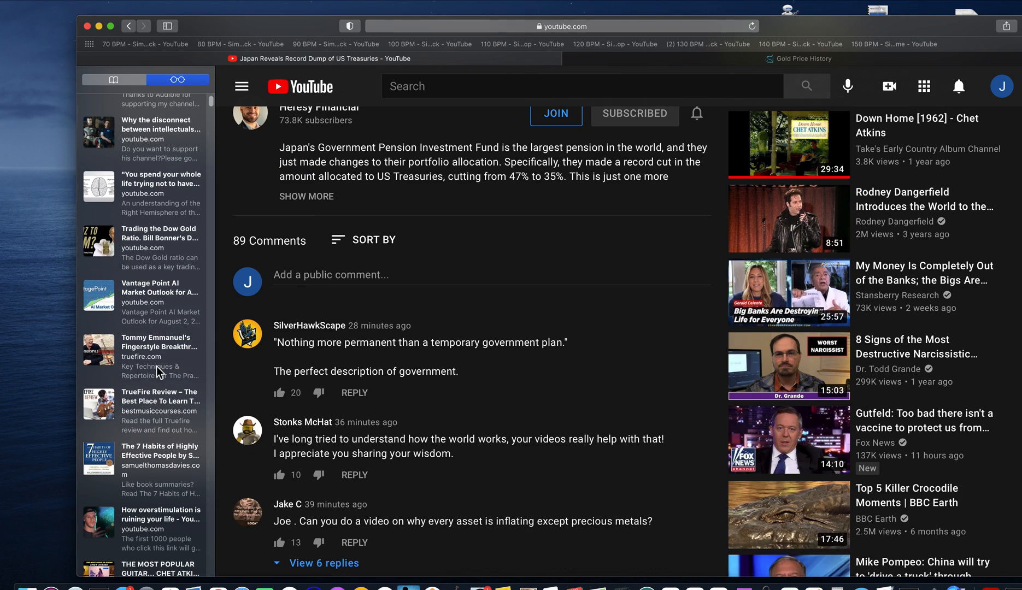
mouse_move(129, 29)
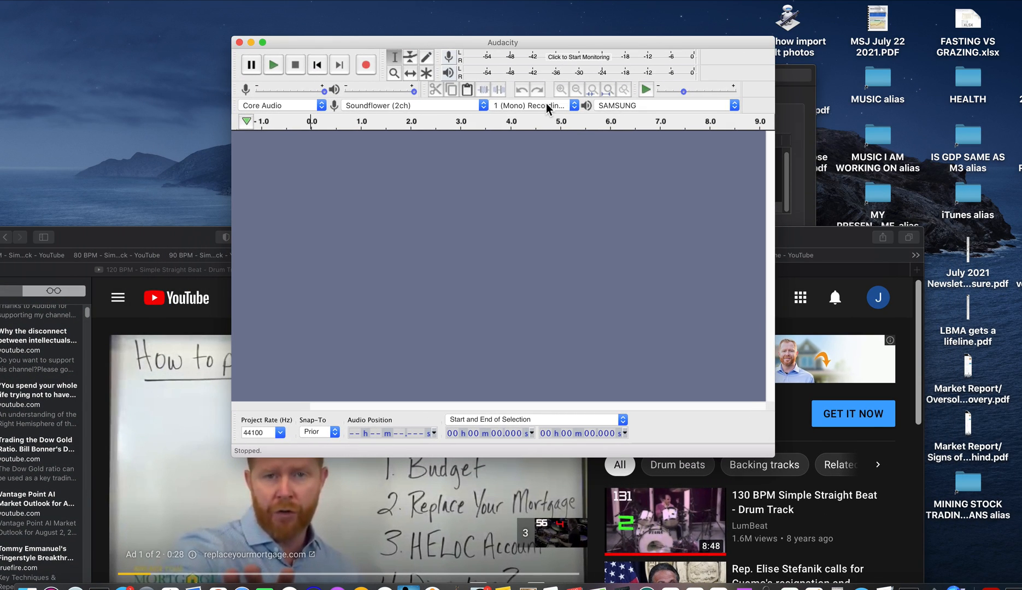
mouse_move(549, 109)
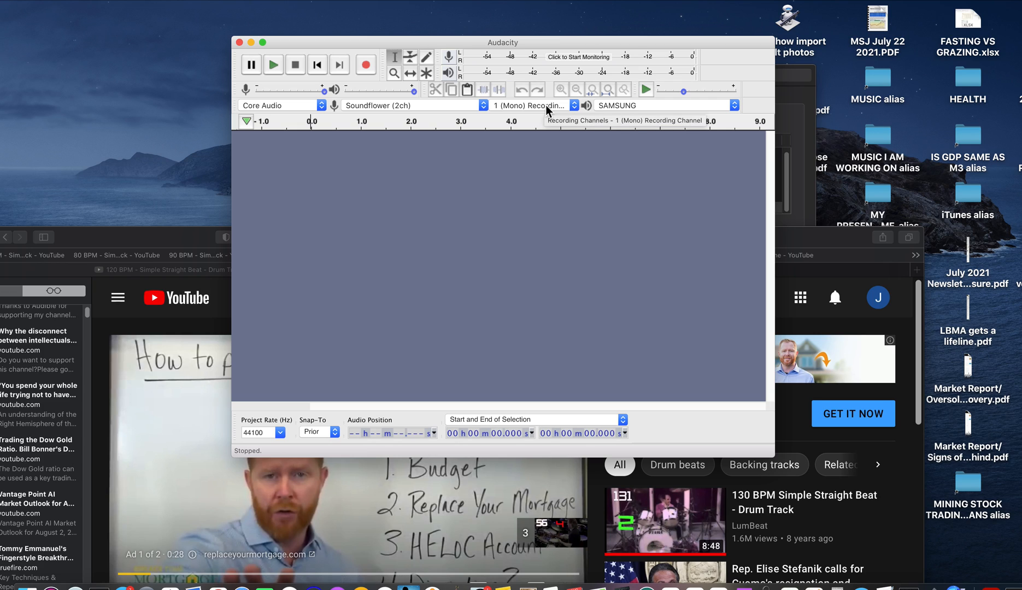
mouse_move(382, 114)
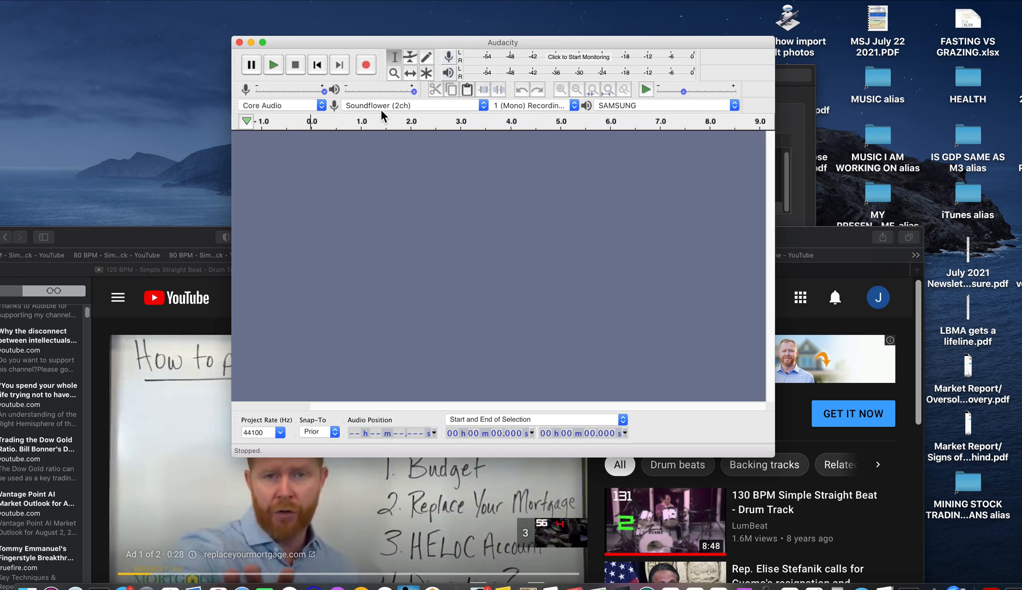
mouse_move(395, 108)
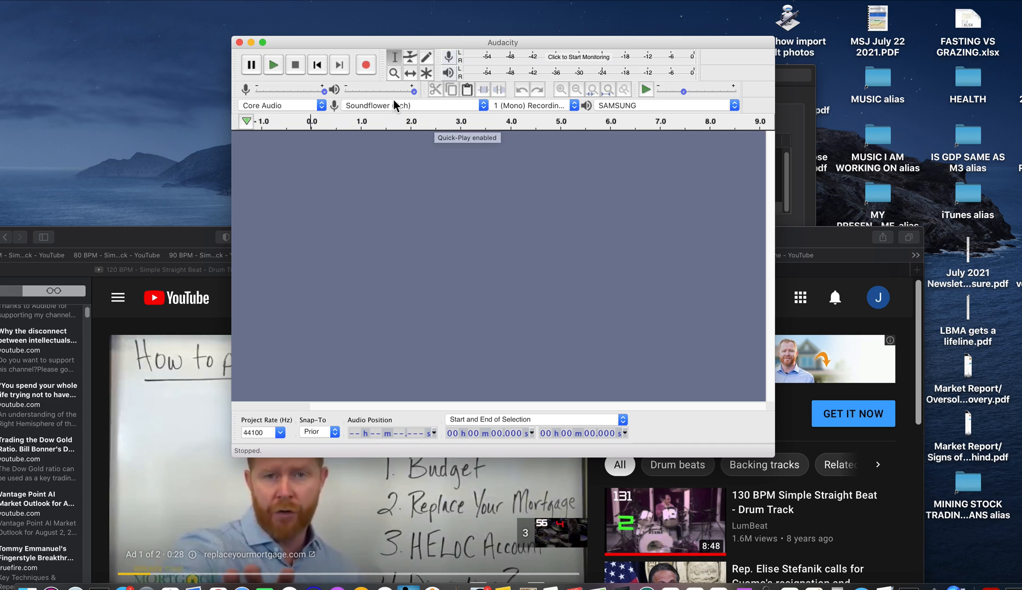
mouse_move(422, 103)
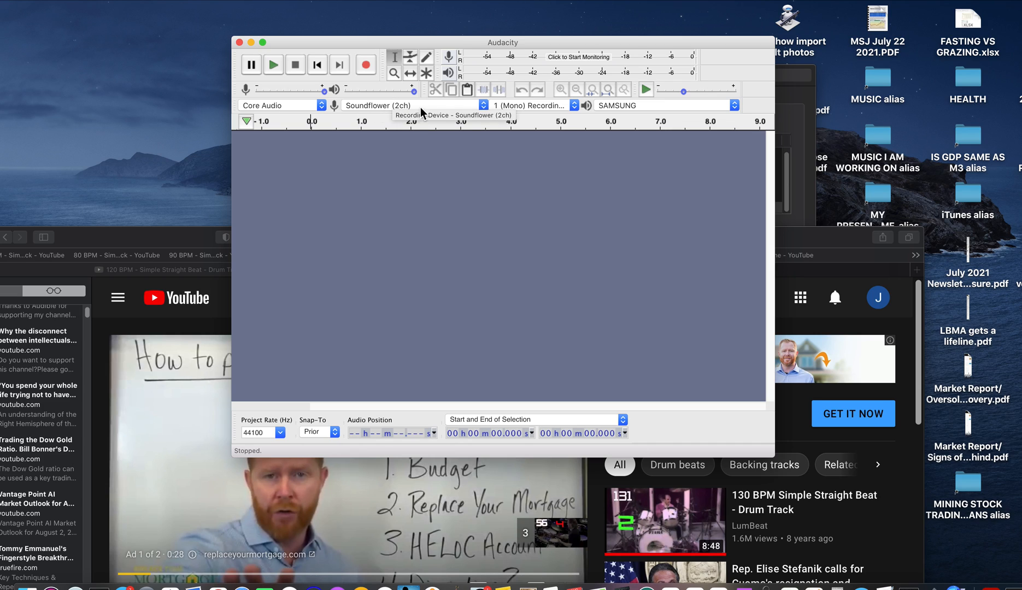
mouse_move(451, 109)
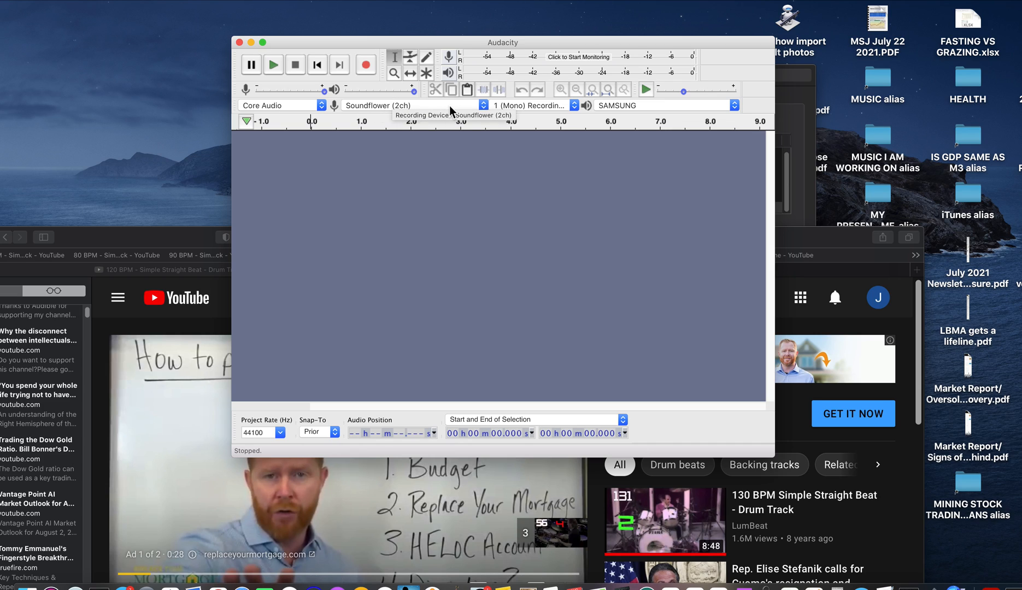
mouse_move(402, 112)
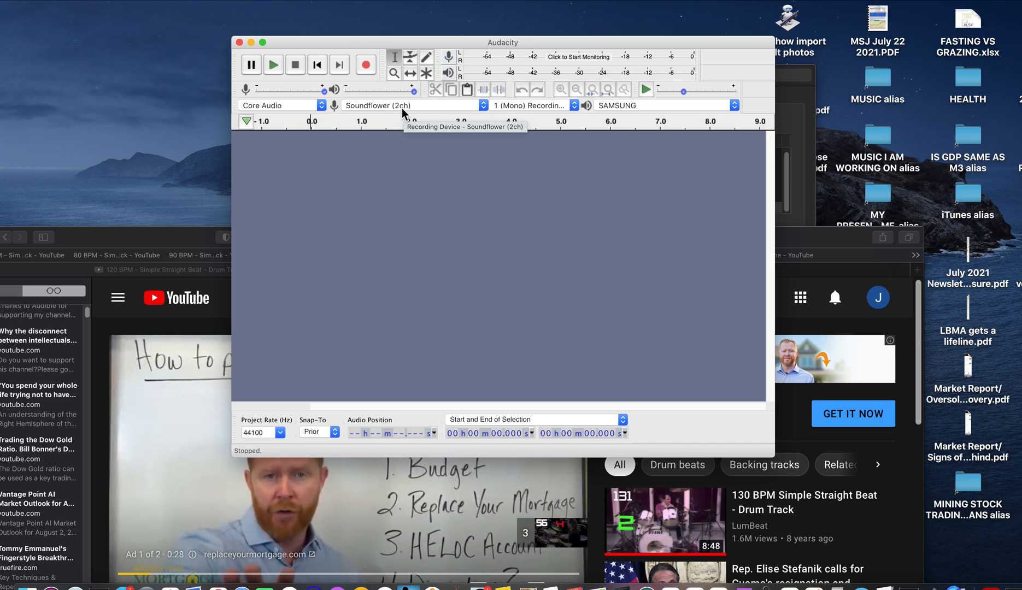
mouse_move(486, 110)
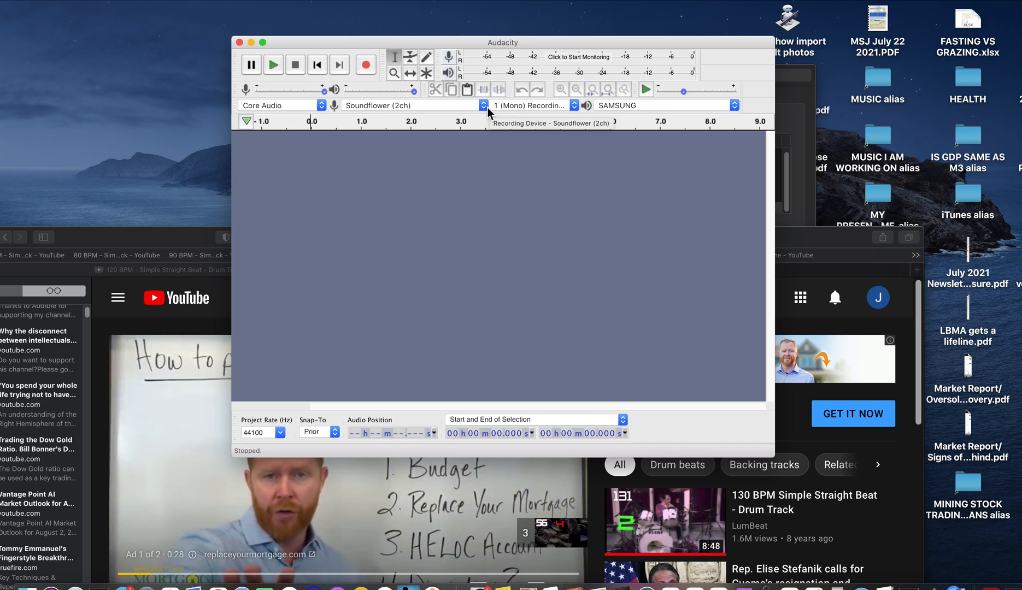
Step: Keep Soundflower (2ch) selected as Audacity's recording input device
click(483, 104)
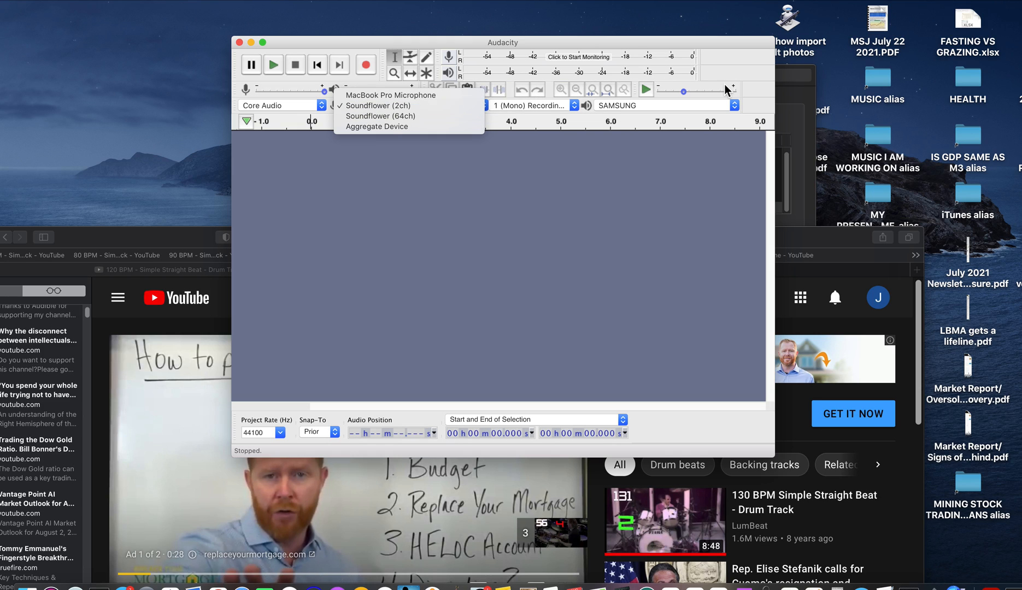
click(378, 105)
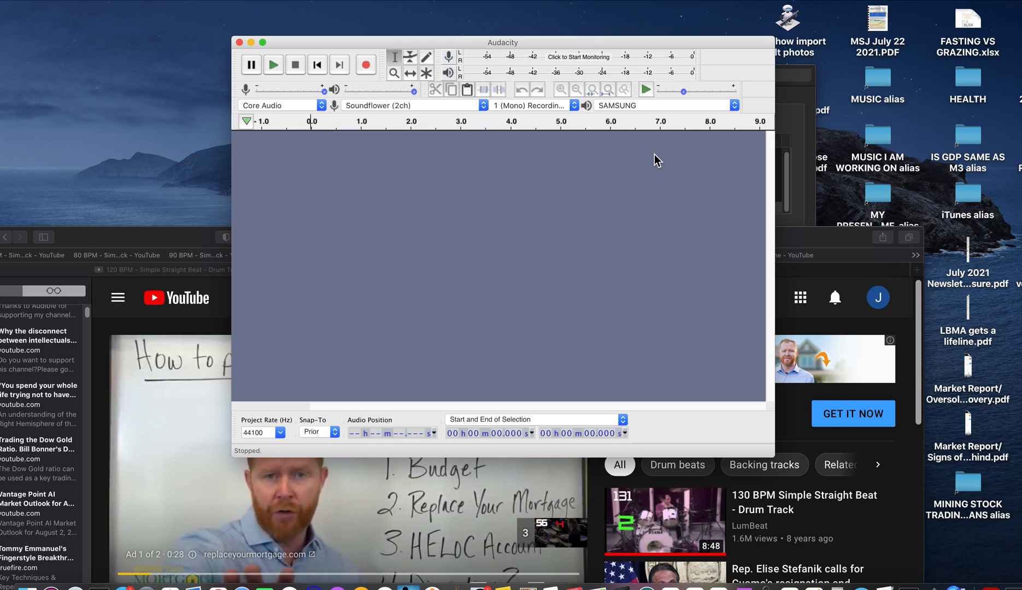
mouse_move(466, 165)
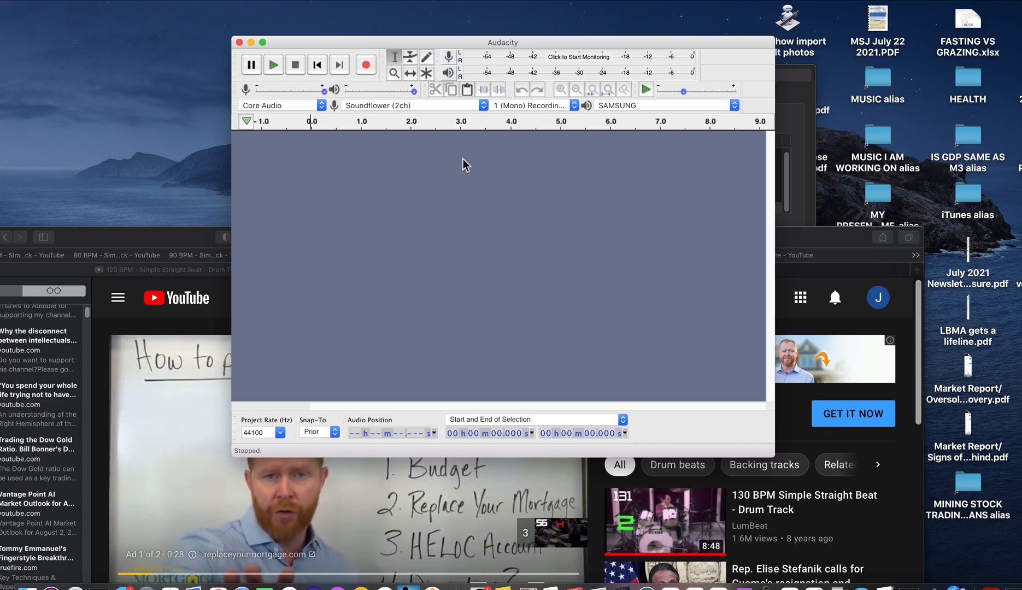
mouse_move(570, 137)
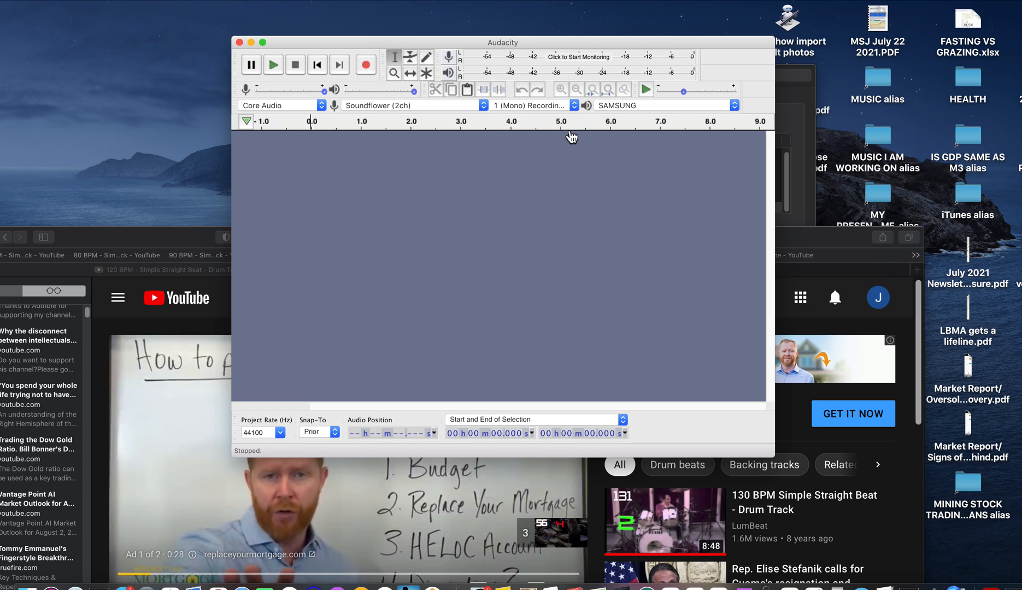
mouse_move(656, 98)
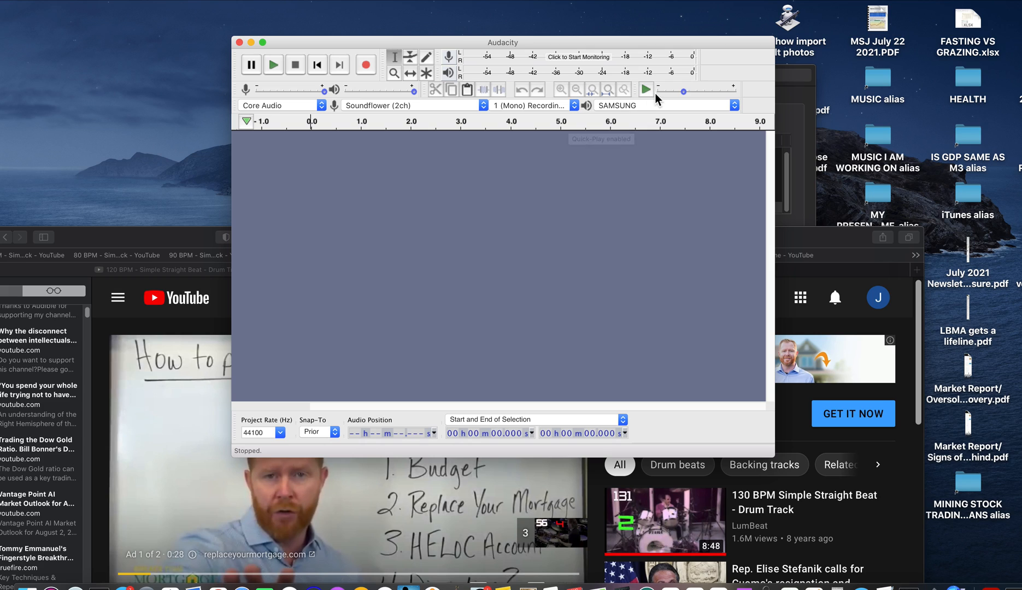
mouse_move(402, 131)
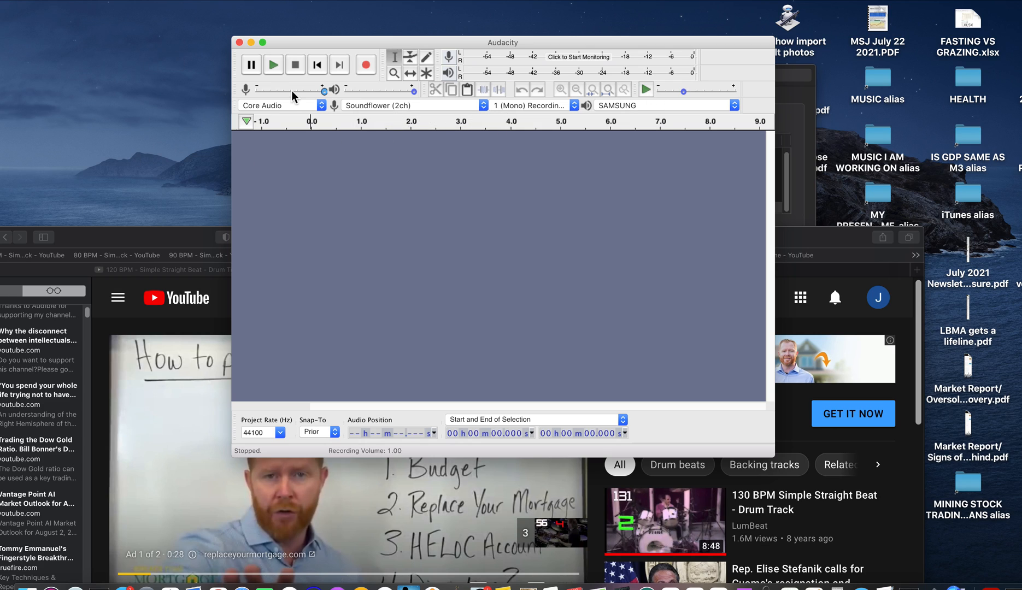
mouse_move(8, 3)
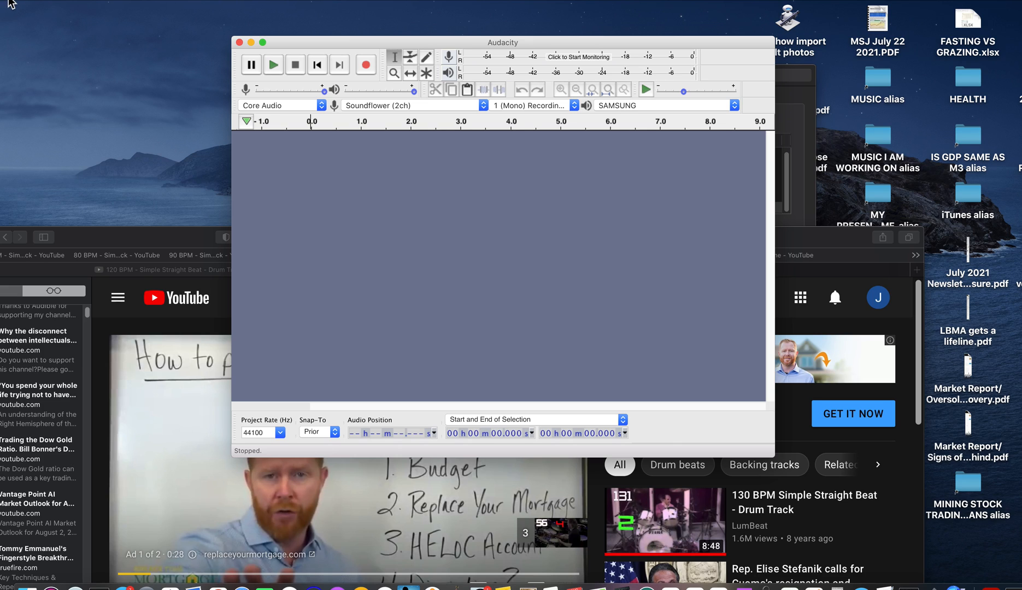
Step: Show About This Mac with the macOS Catalina version overview
click(11, 3)
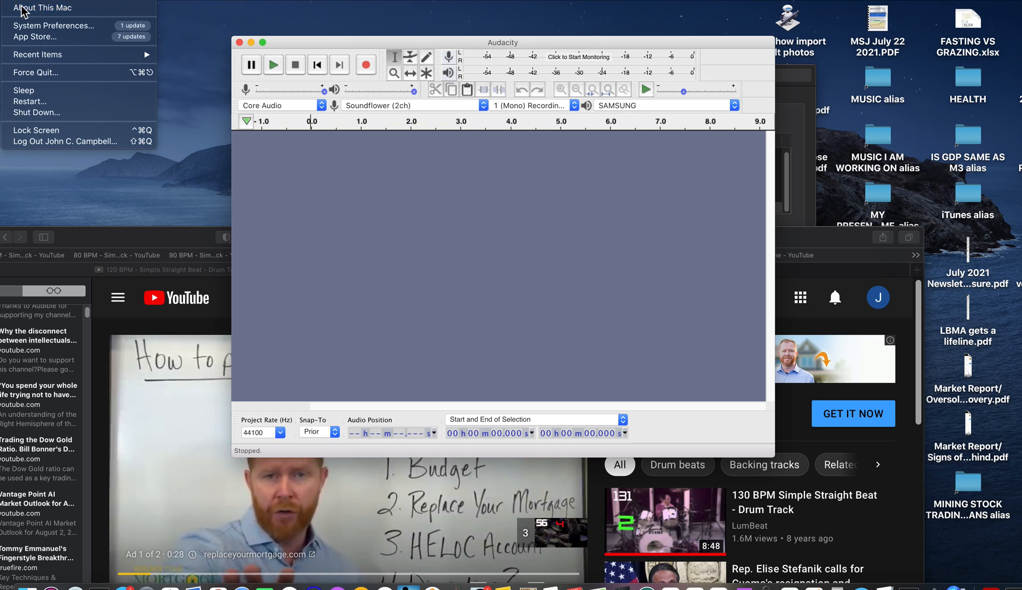
click(37, 7)
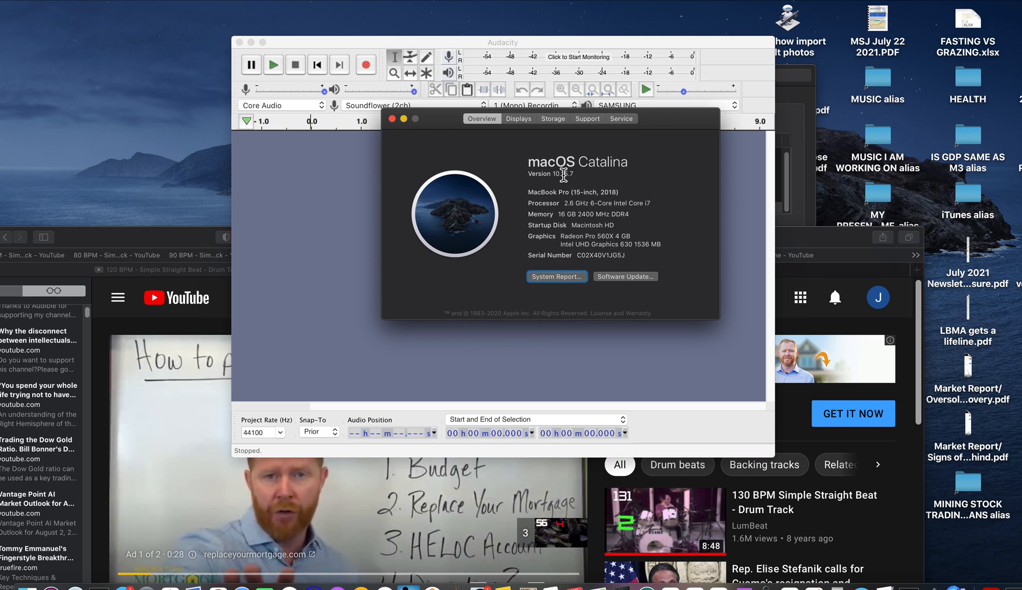
mouse_move(404, 114)
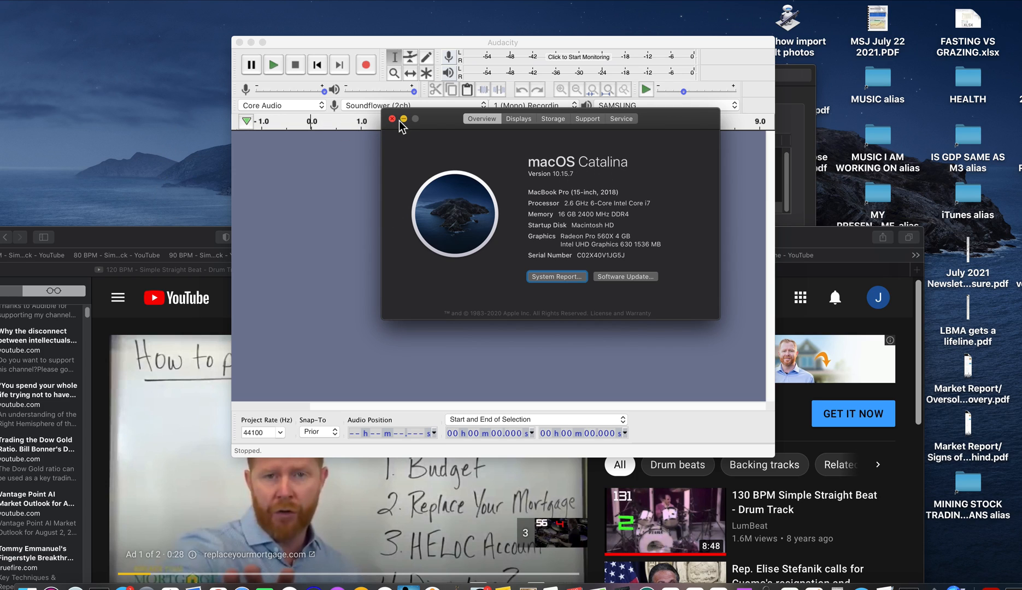
click(391, 118)
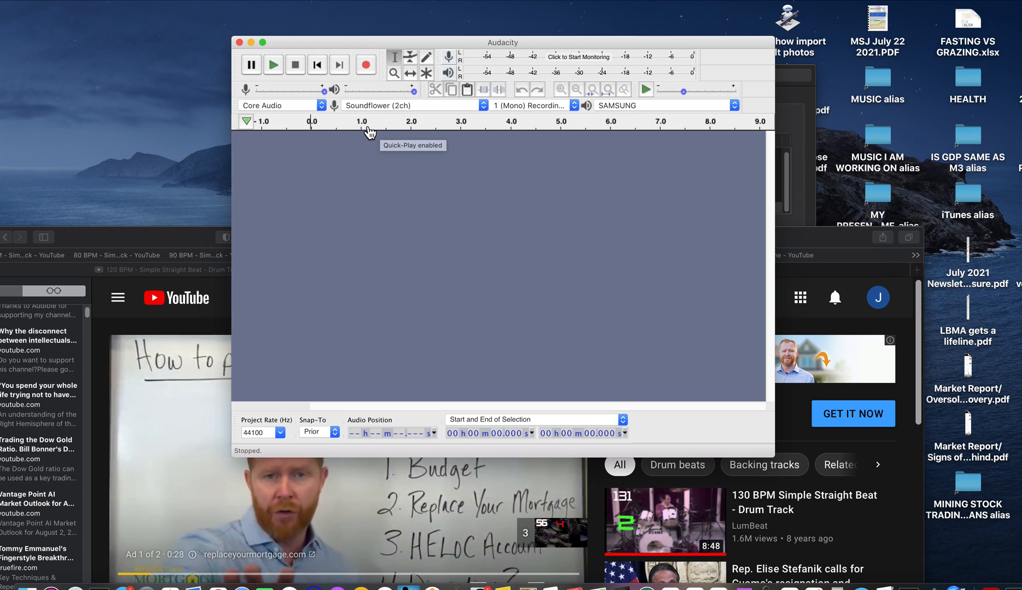
mouse_move(349, 129)
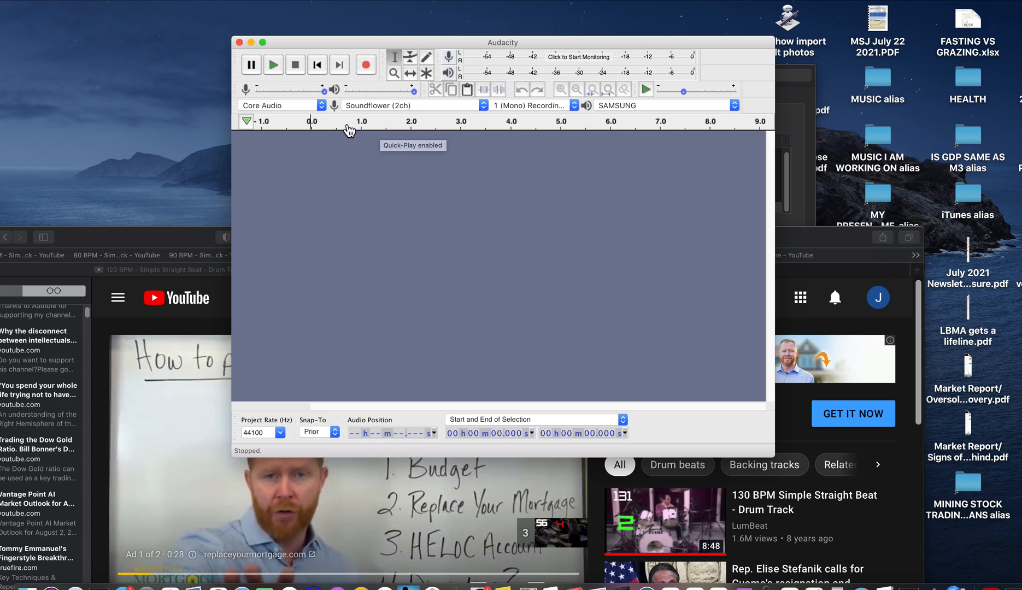
click(282, 105)
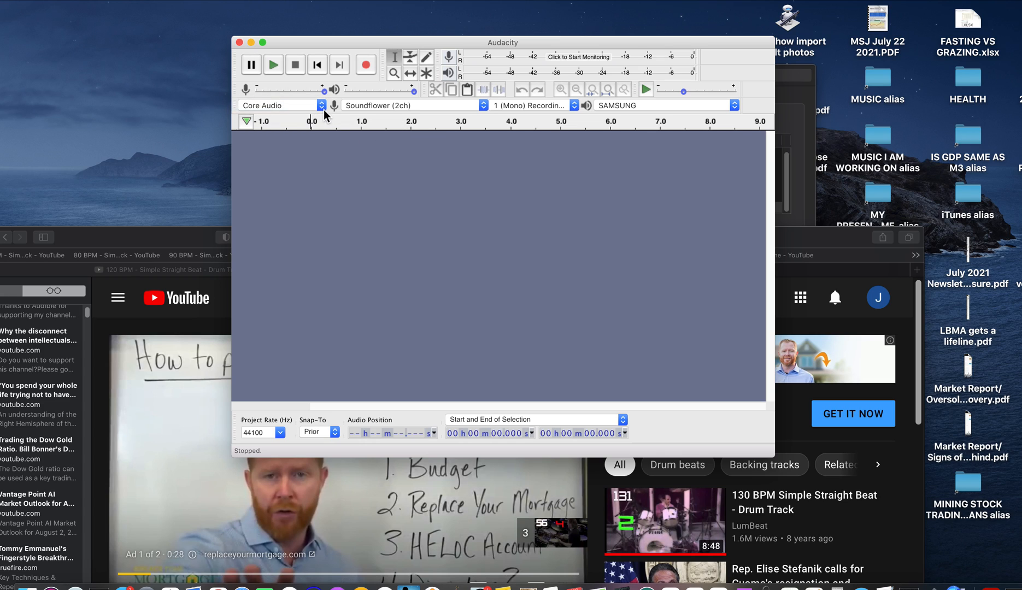
mouse_move(327, 123)
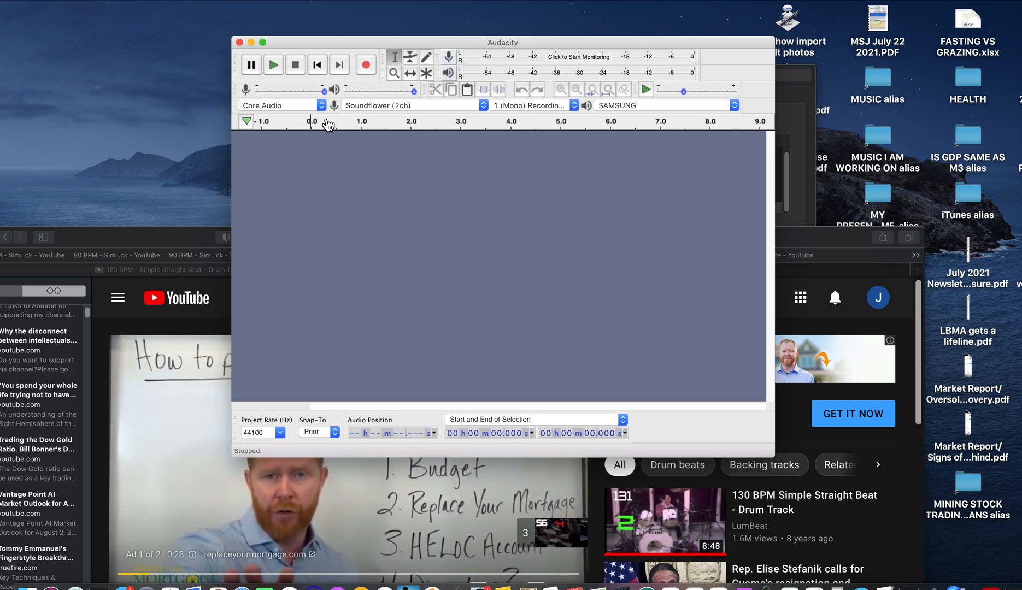
mouse_move(279, 85)
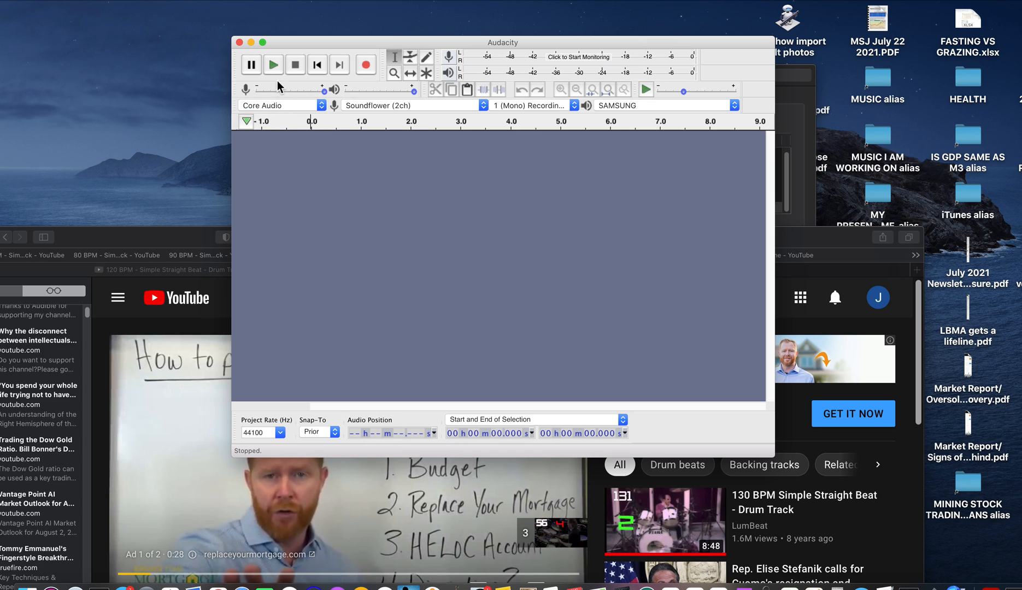
mouse_move(259, 181)
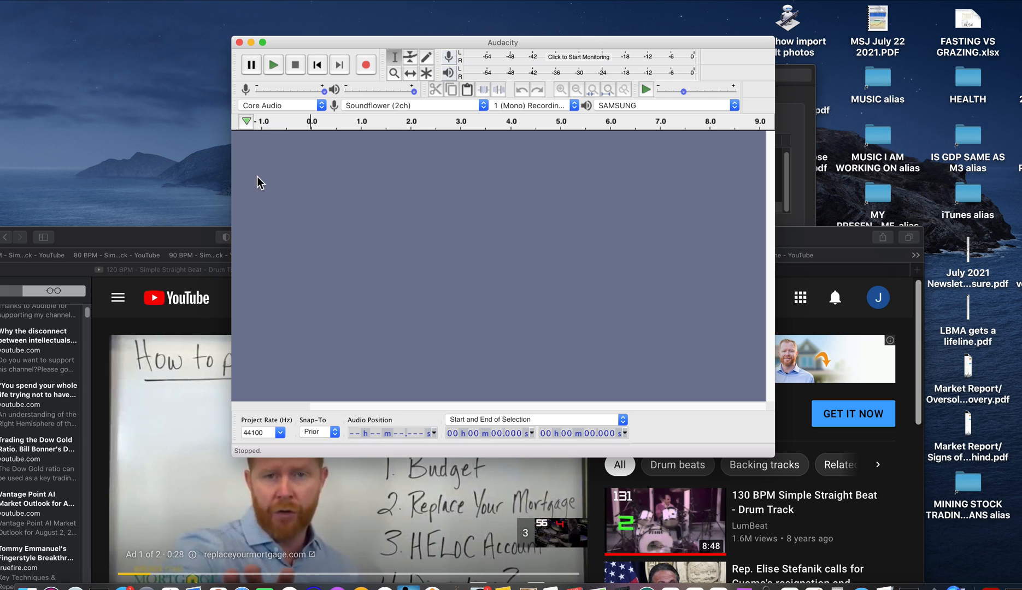
mouse_move(460, 125)
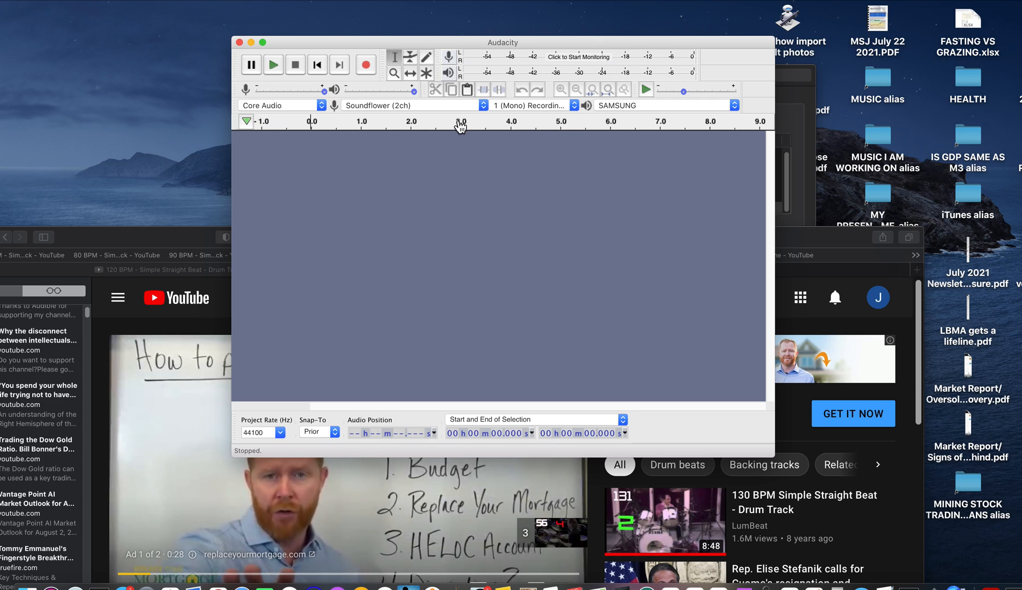
mouse_move(636, 120)
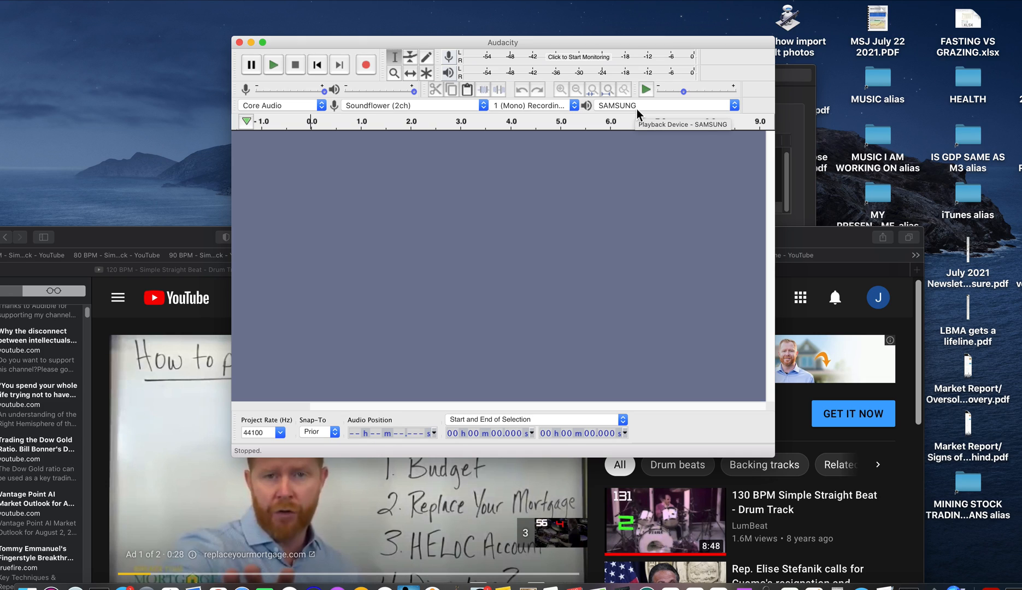
mouse_move(622, 125)
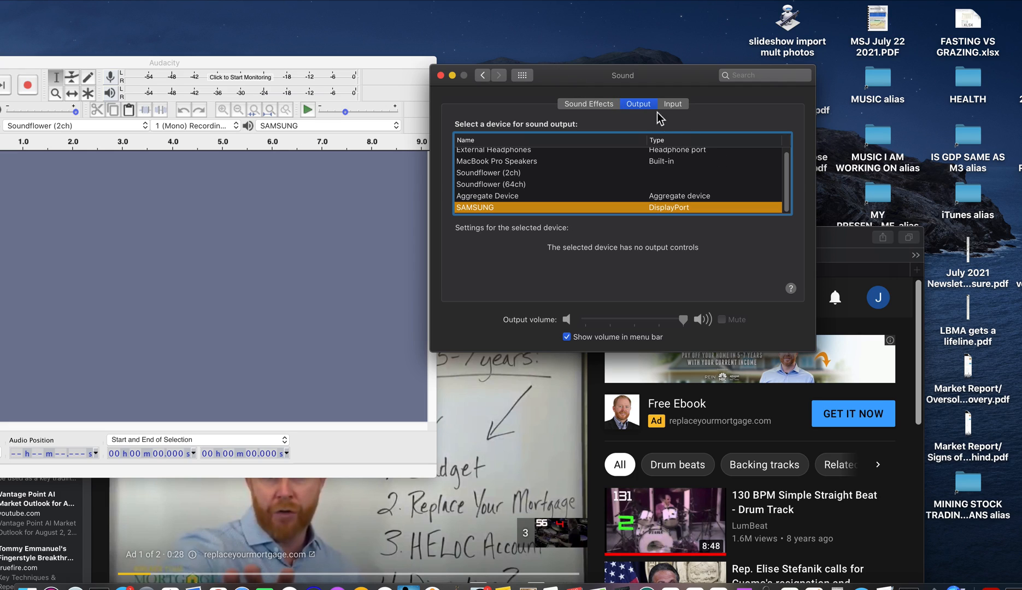
mouse_move(466, 198)
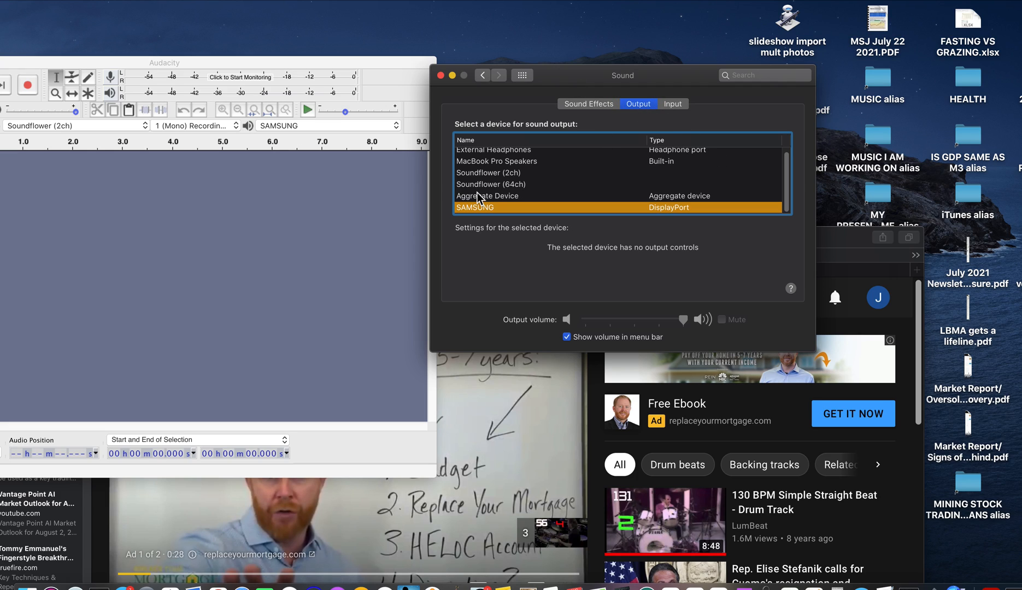
Step: Route sound output to Soundflower (2ch), confirm the input matches, and return to Audacity
click(488, 172)
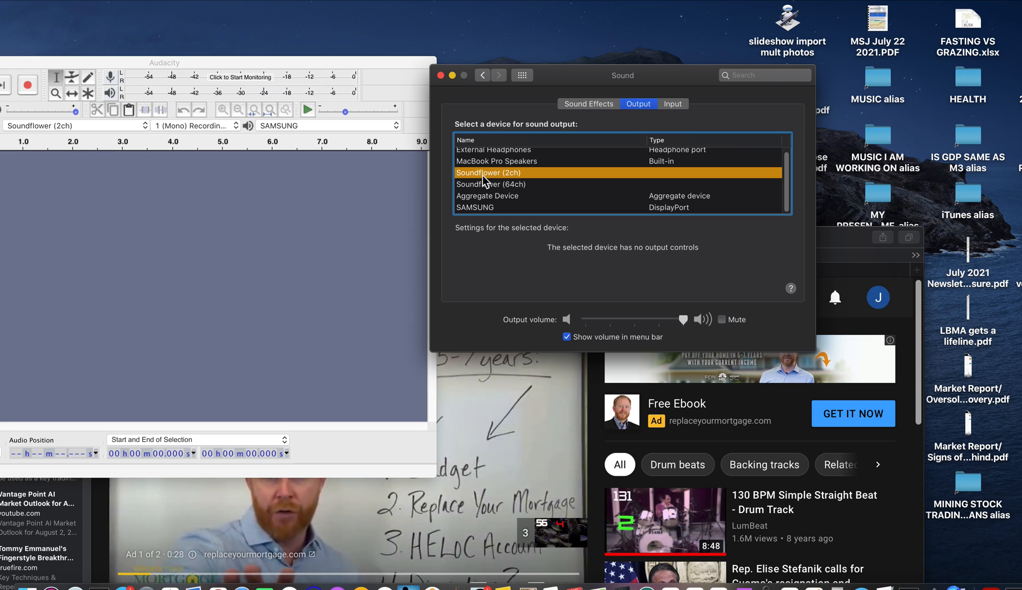
click(674, 103)
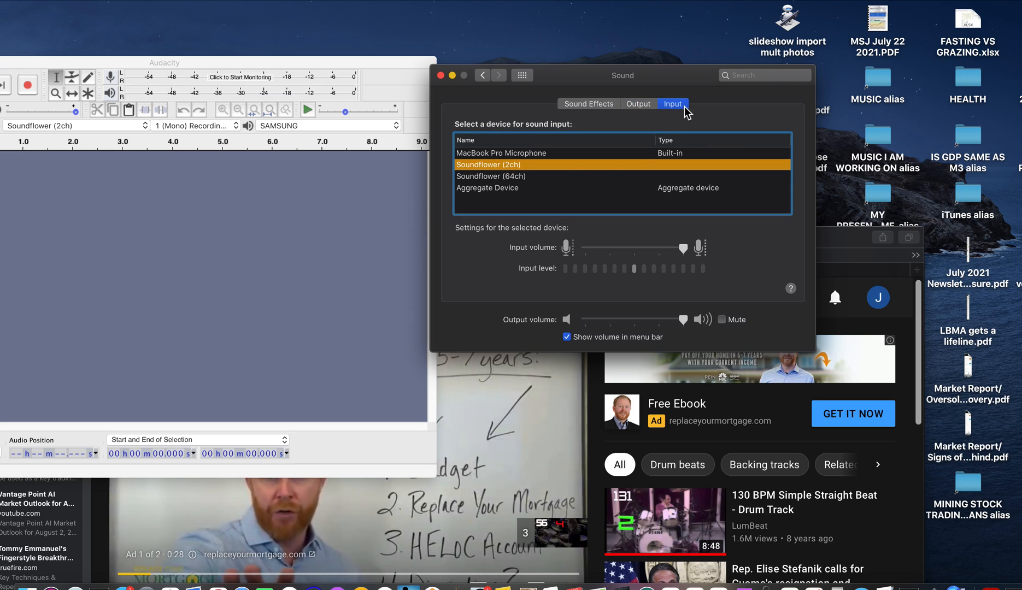
mouse_move(515, 176)
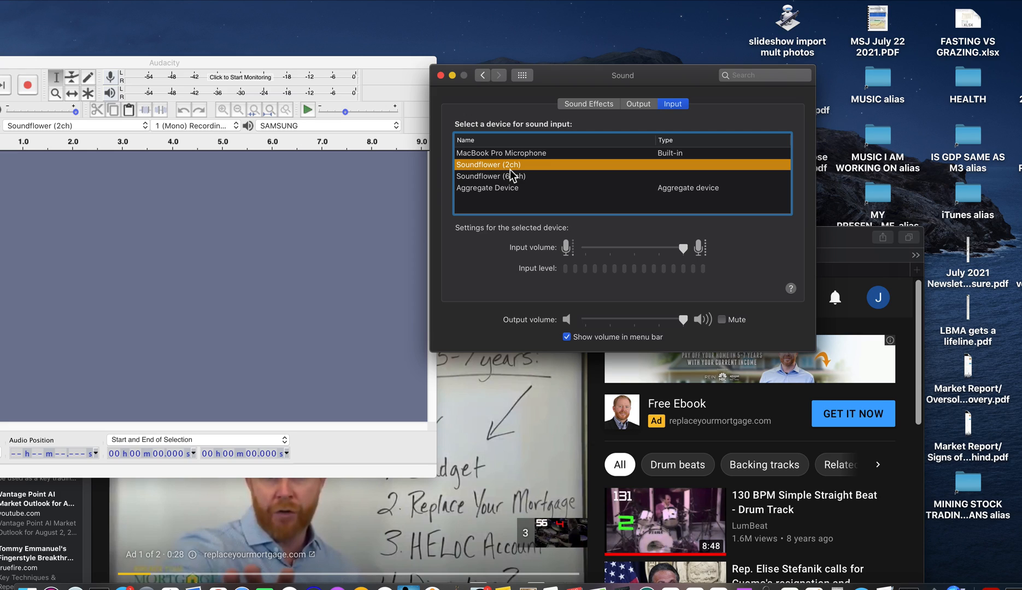
mouse_move(590, 150)
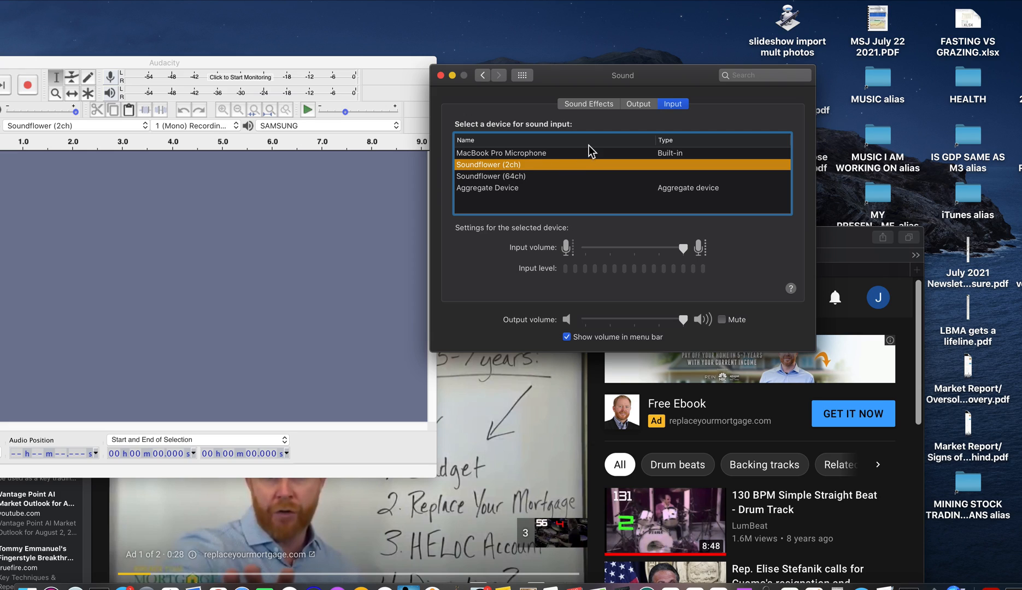
click(638, 104)
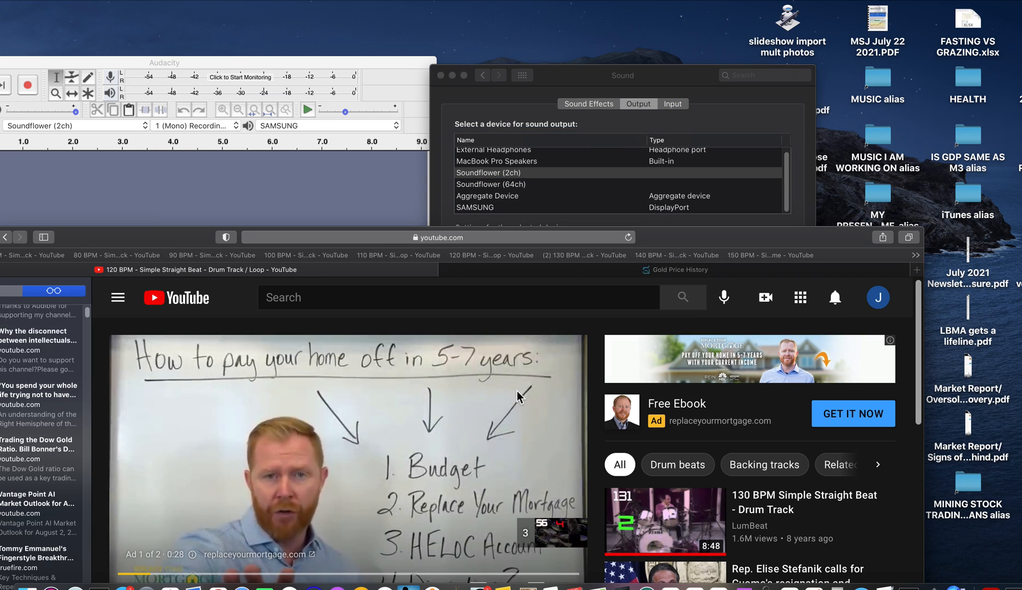
click(164, 62)
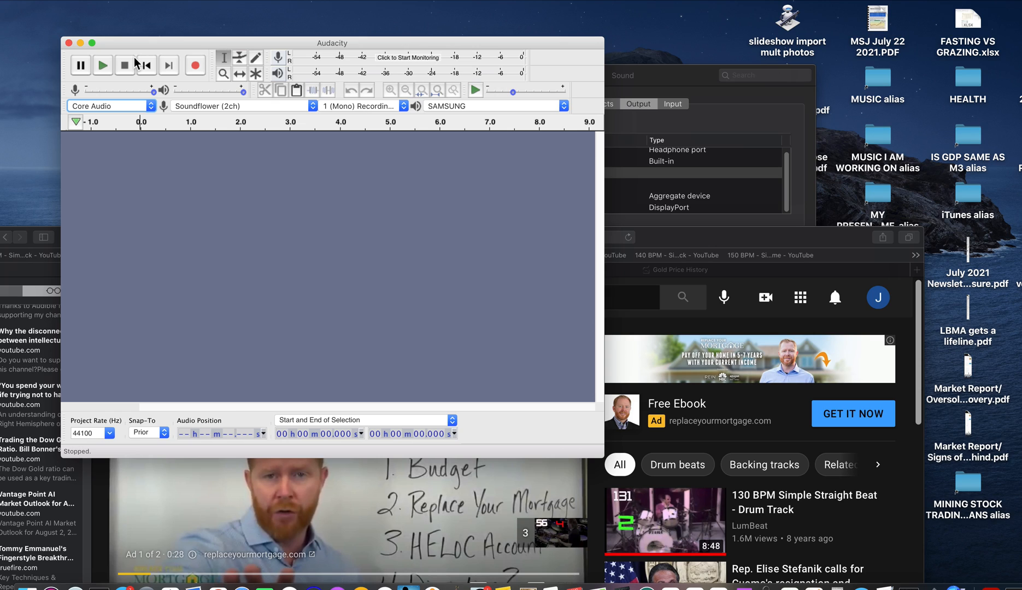
mouse_move(596, 86)
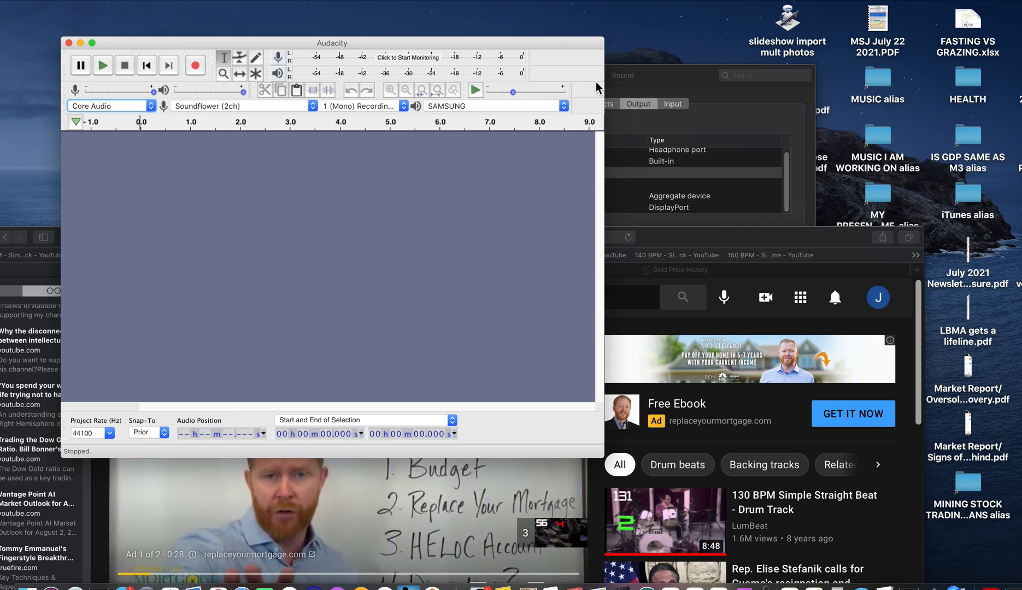
click(673, 103)
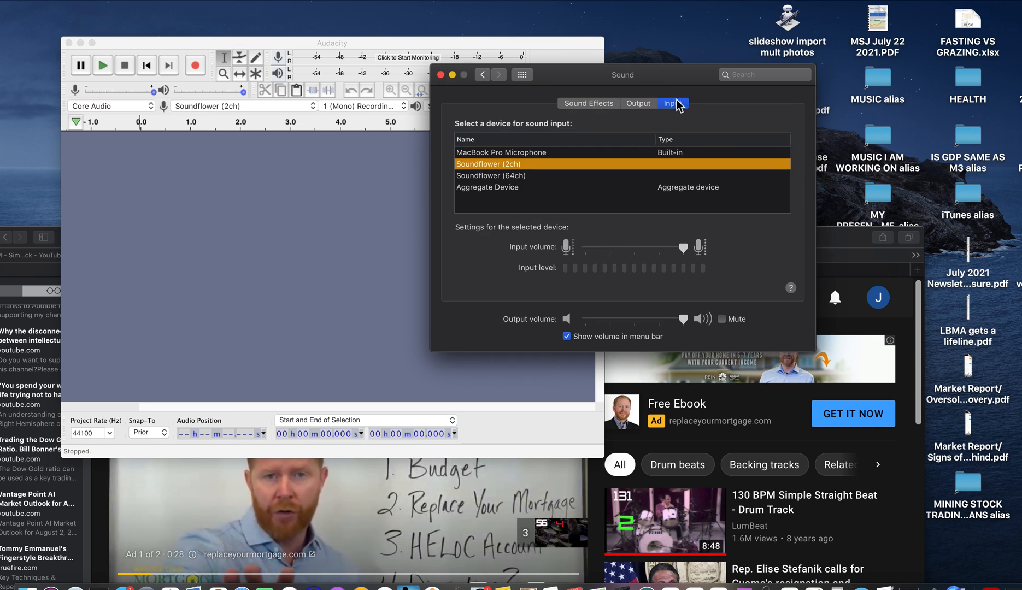
click(638, 103)
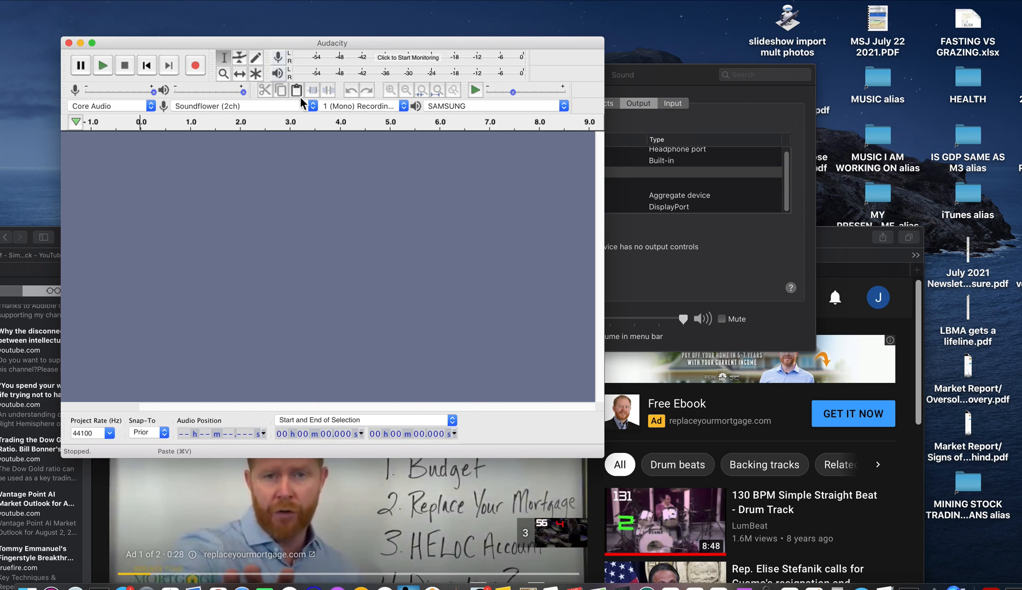
mouse_move(360, 118)
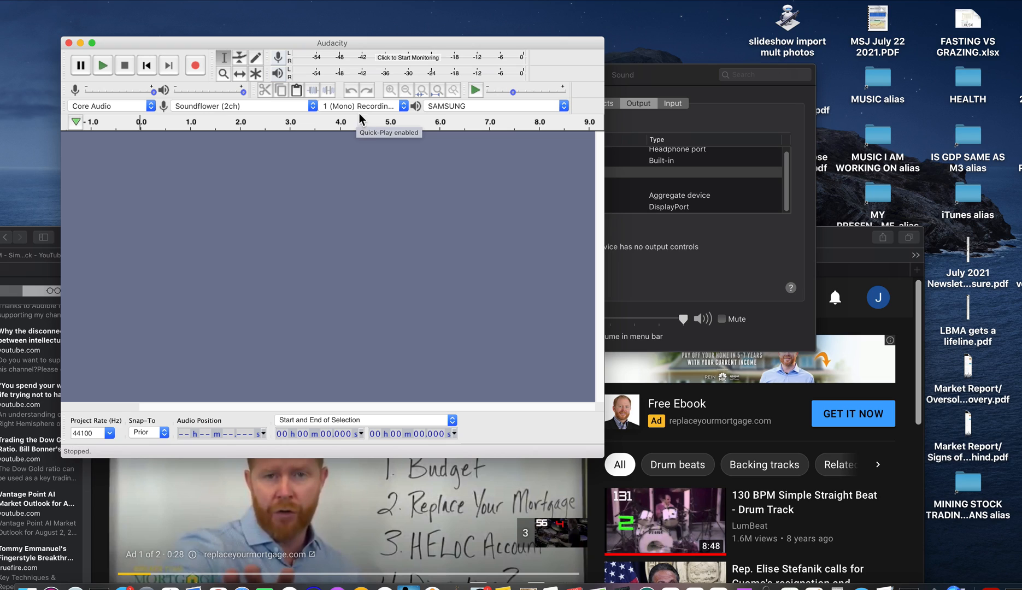
mouse_move(476, 114)
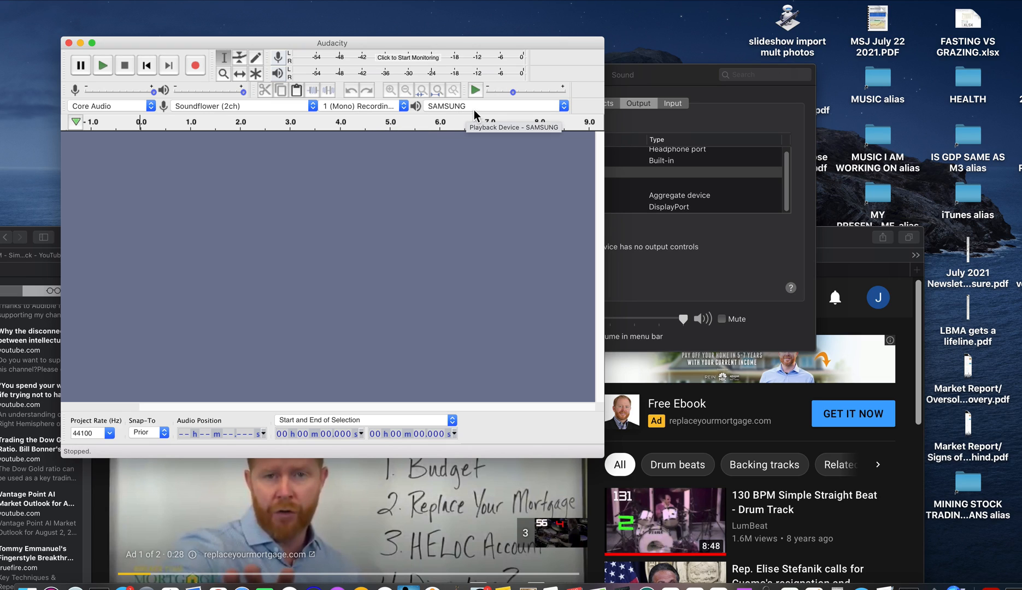
mouse_move(472, 116)
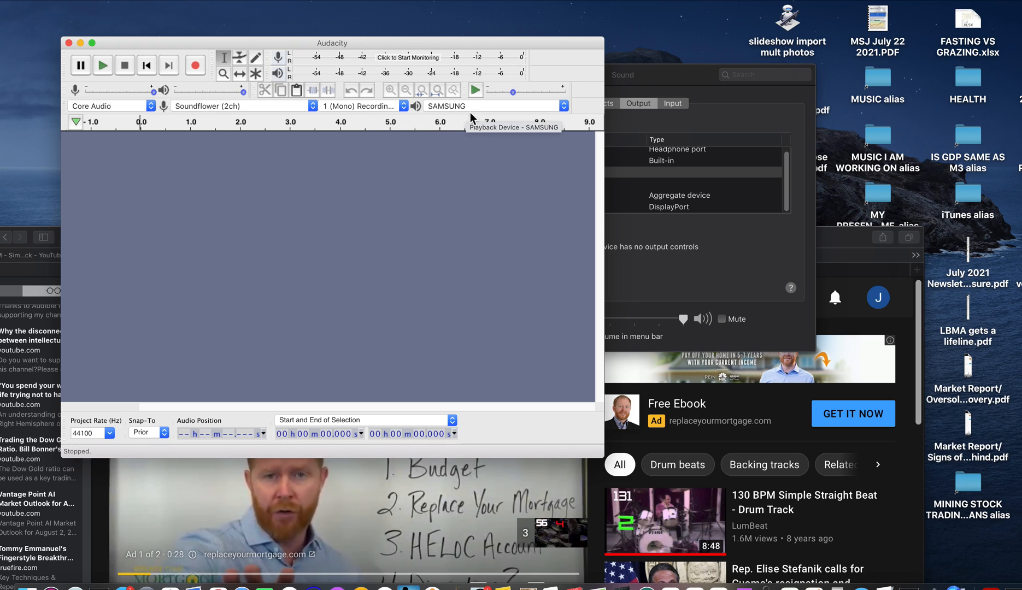
mouse_move(467, 110)
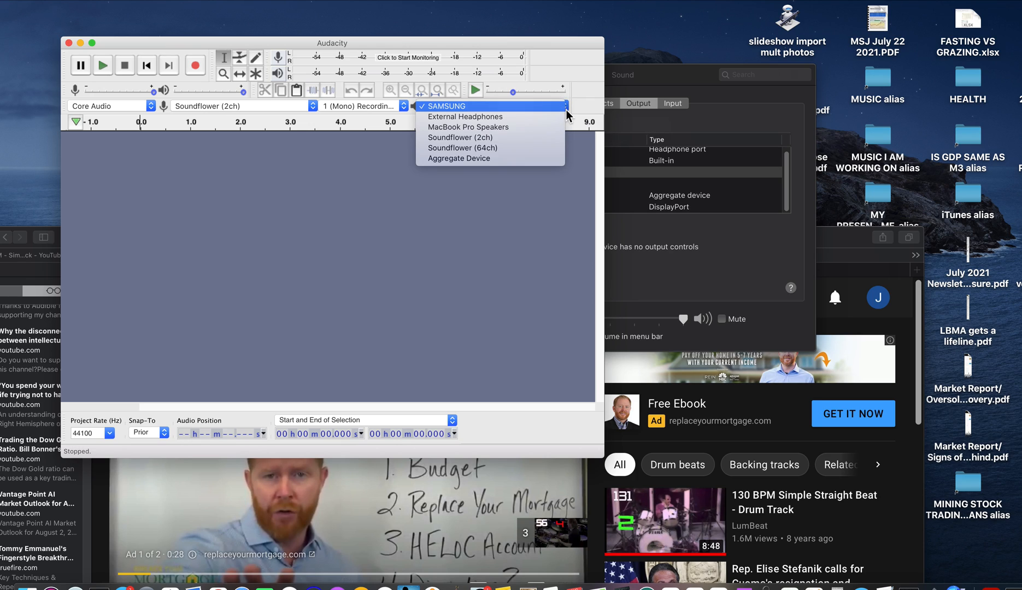
mouse_move(457, 118)
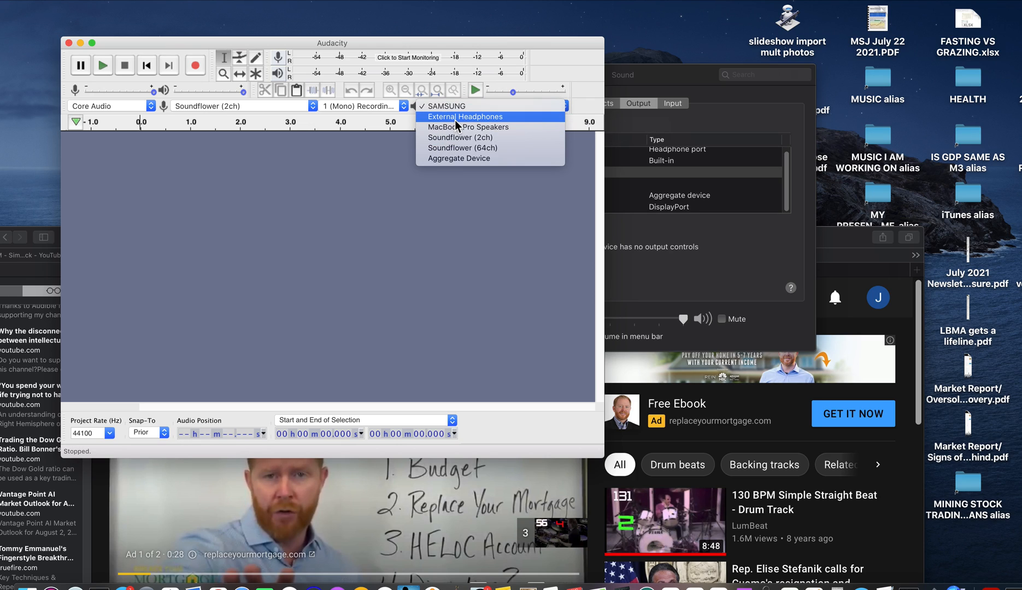
mouse_move(502, 107)
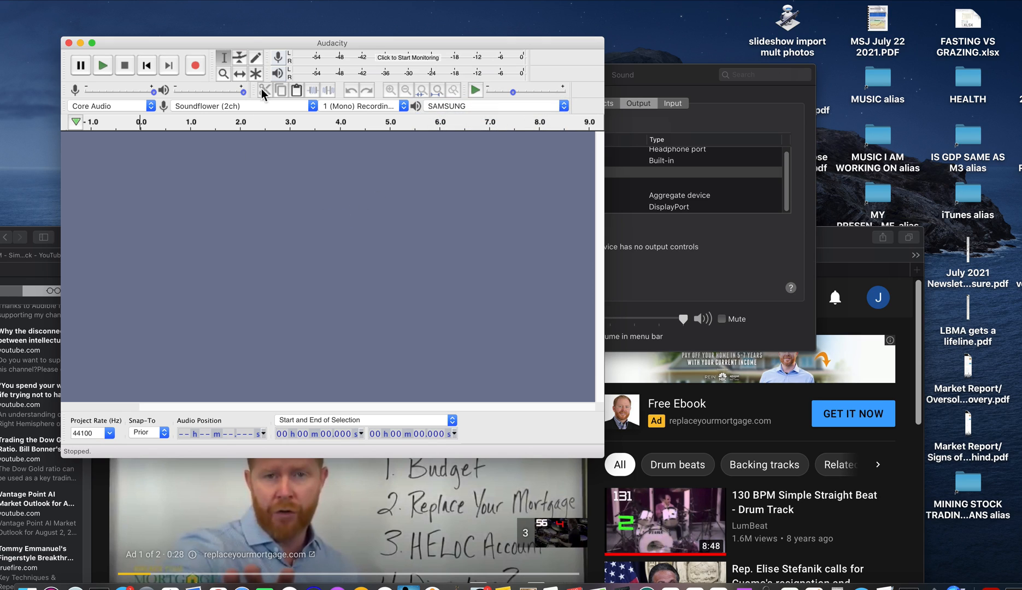
mouse_move(199, 138)
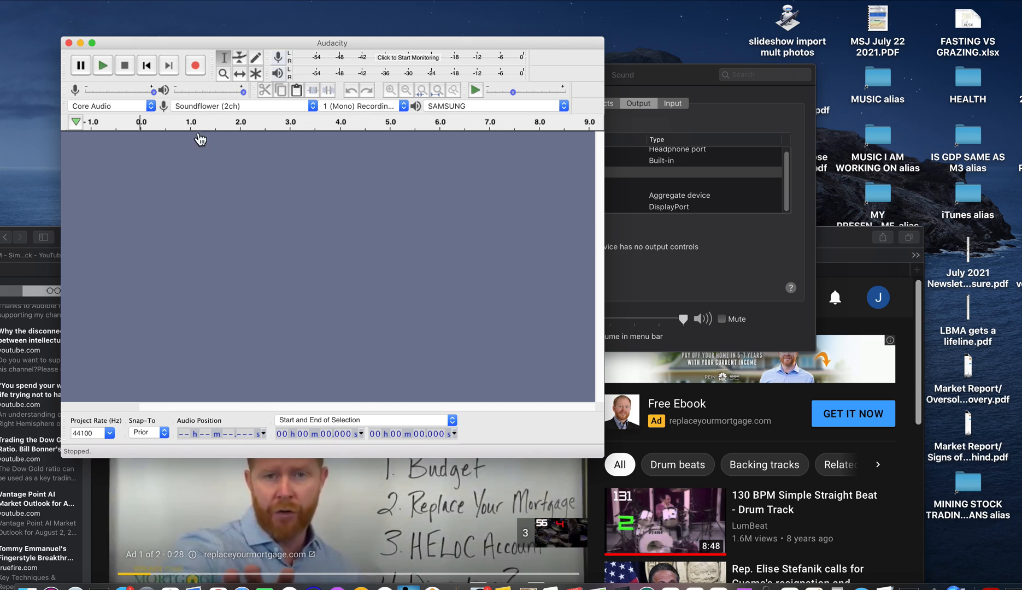
mouse_move(163, 108)
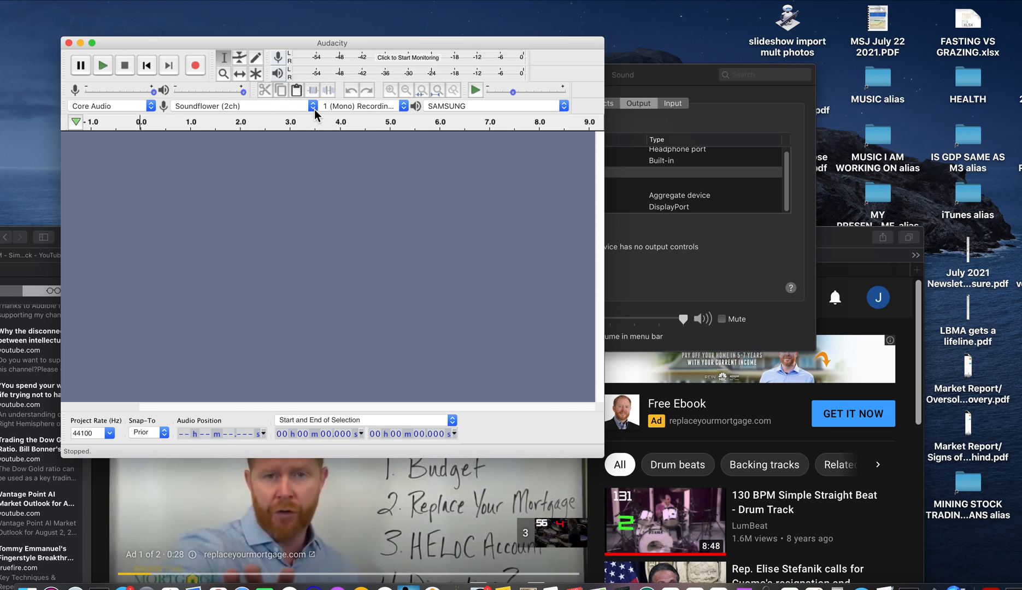
click(313, 106)
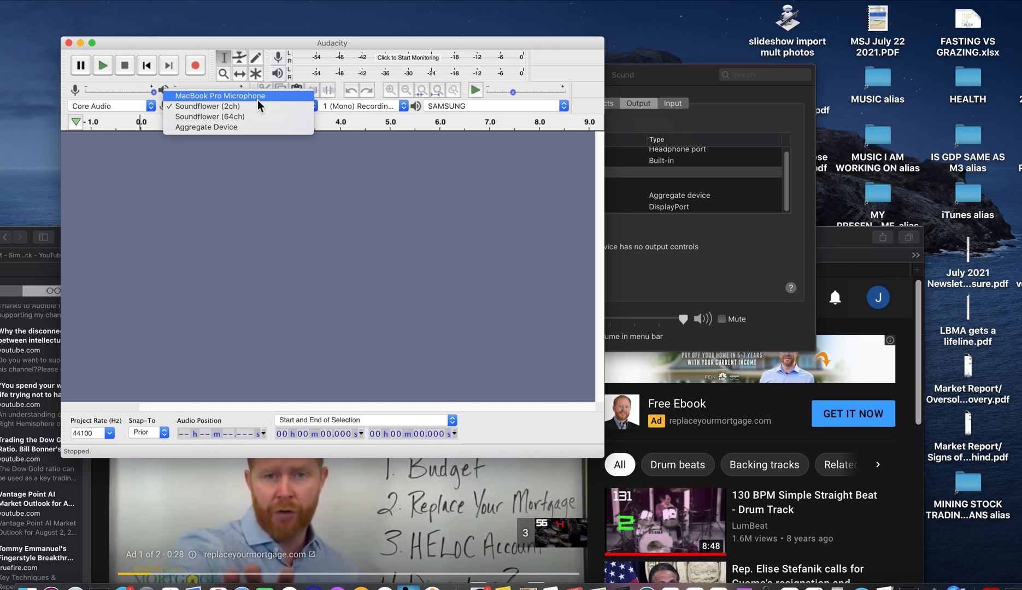
mouse_move(256, 161)
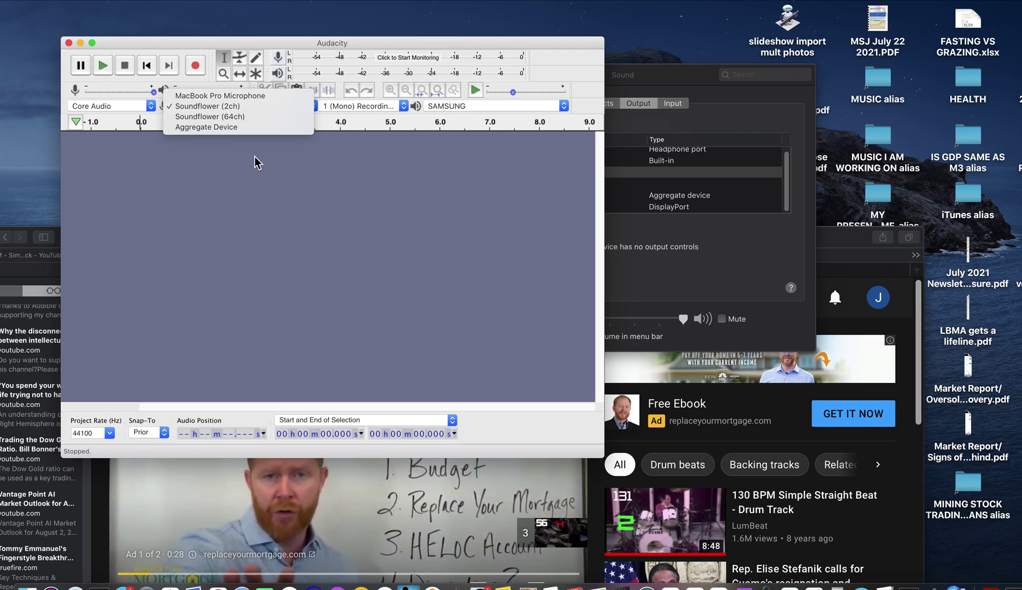
mouse_move(241, 99)
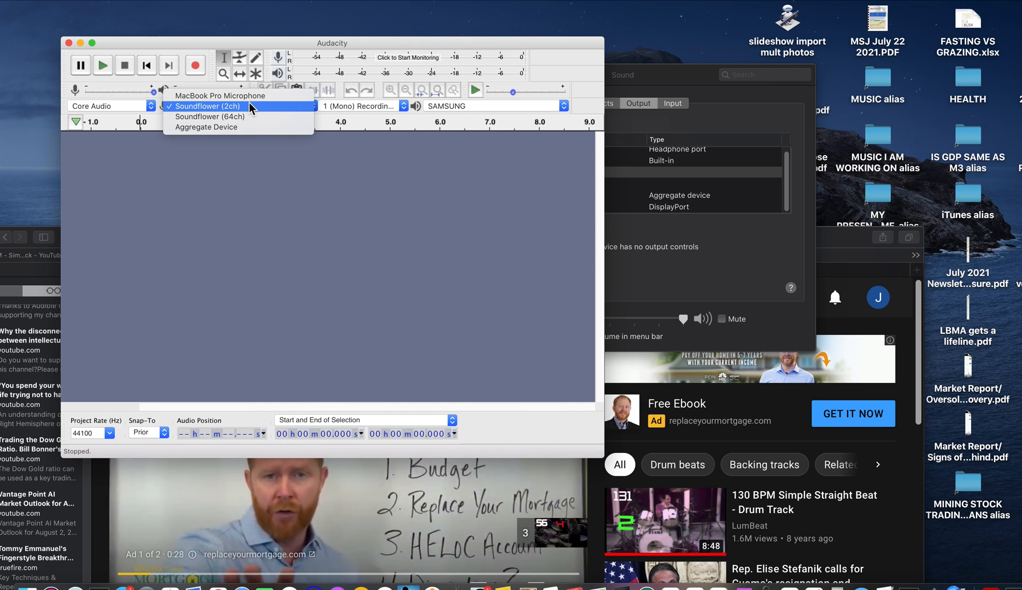
click(206, 106)
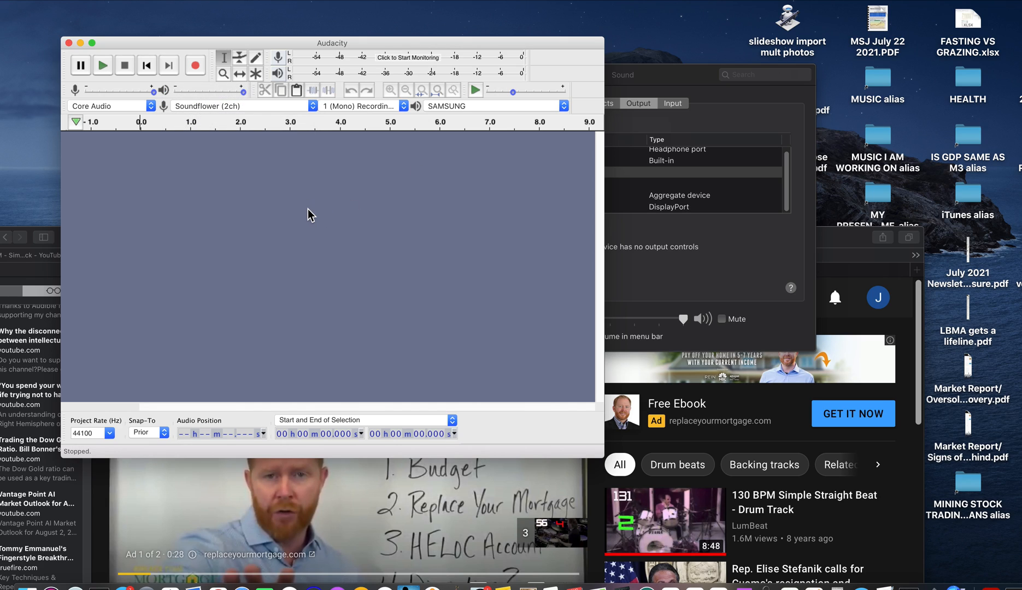
mouse_move(261, 157)
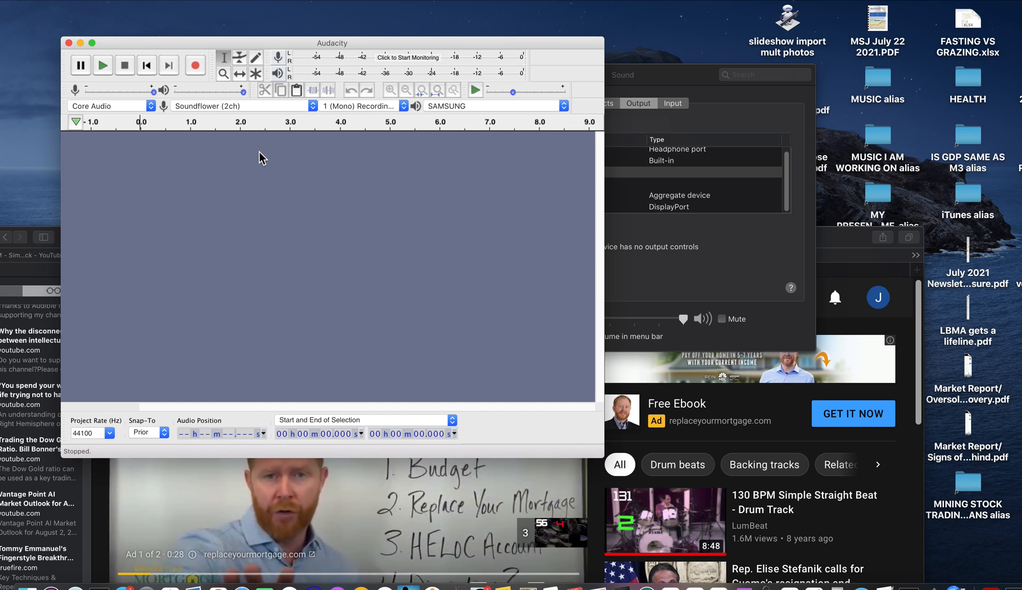
mouse_move(253, 111)
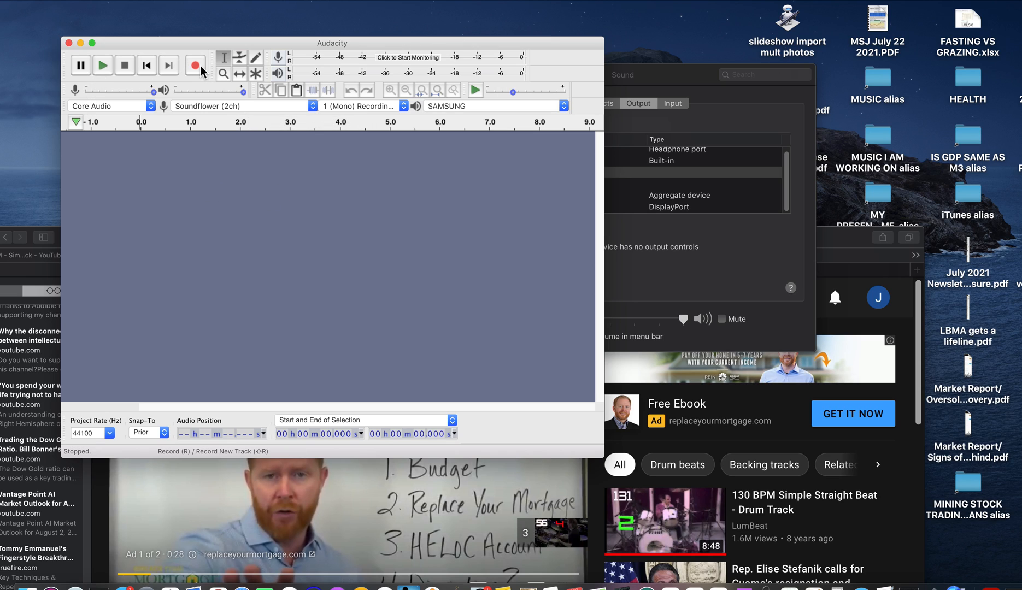
Step: Start recording in Audacity, skip the YouTube ad, check the sound input, and play the drum video
click(195, 65)
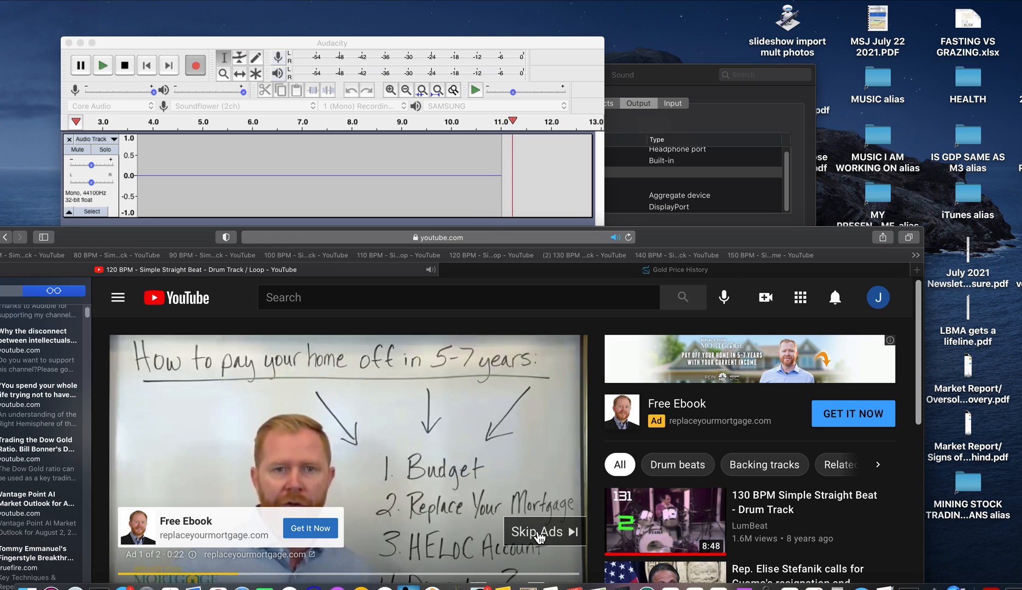
click(544, 531)
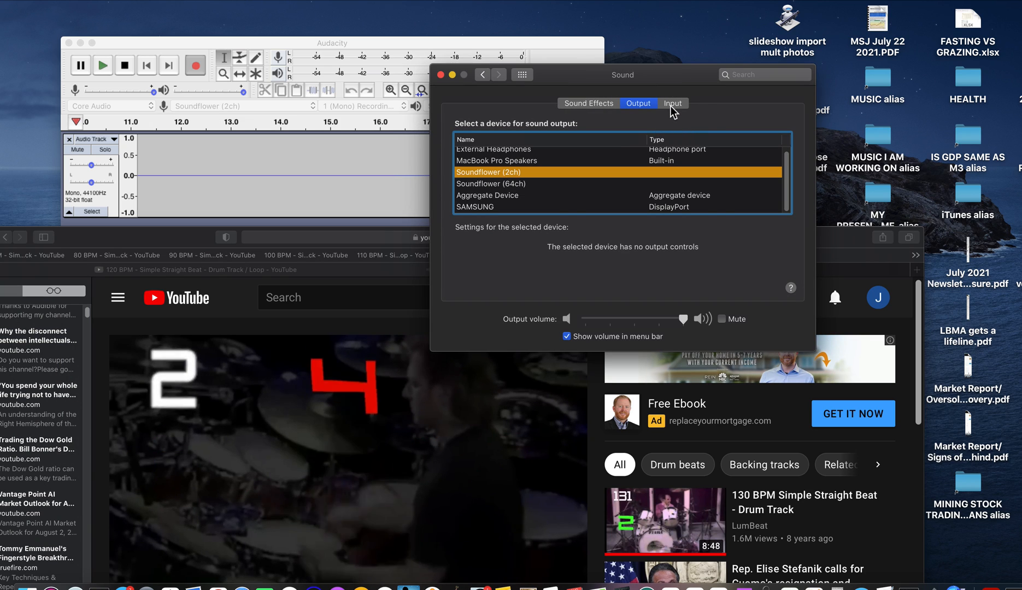
click(673, 103)
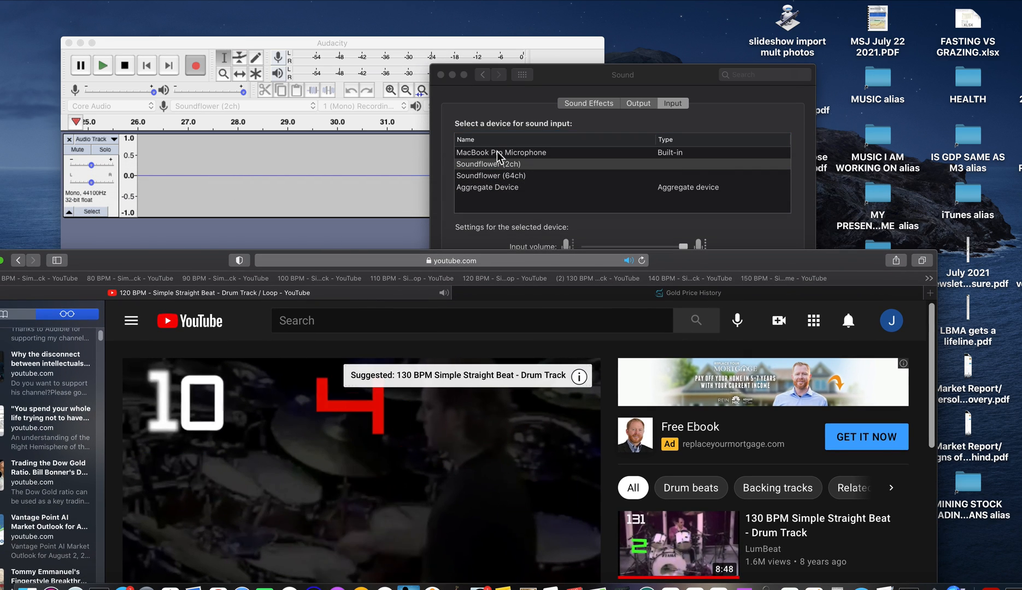
click(488, 164)
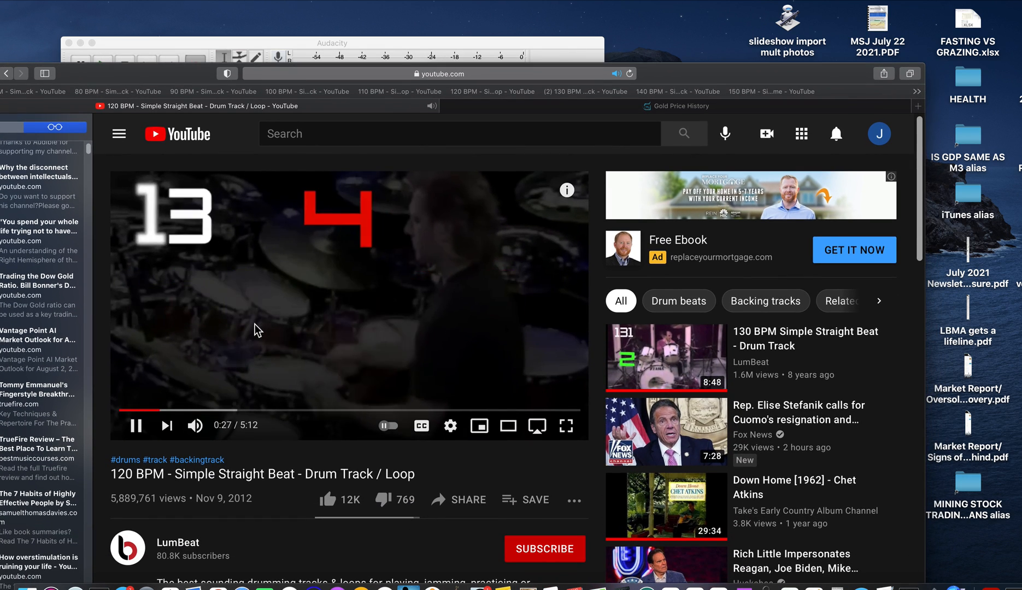
mouse_move(330, 308)
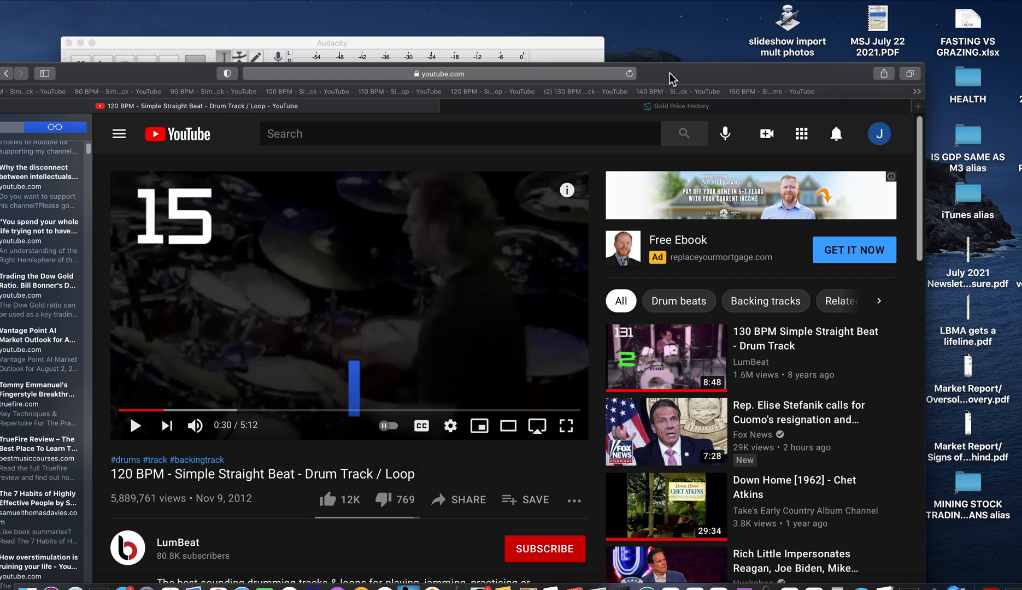
mouse_move(223, 40)
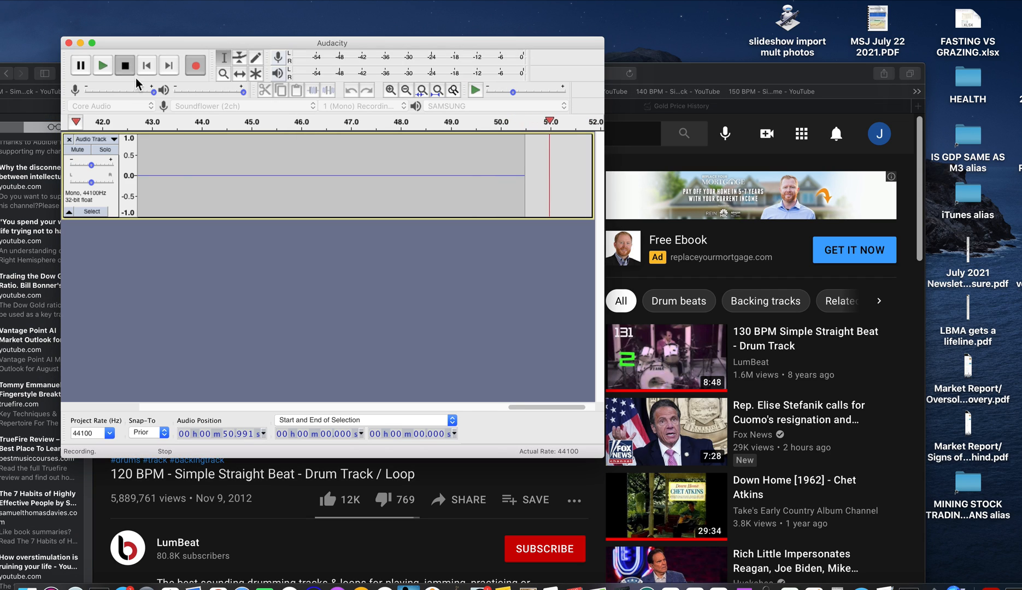
Step: Stop the recording and close the untitled project without saving changes
click(125, 64)
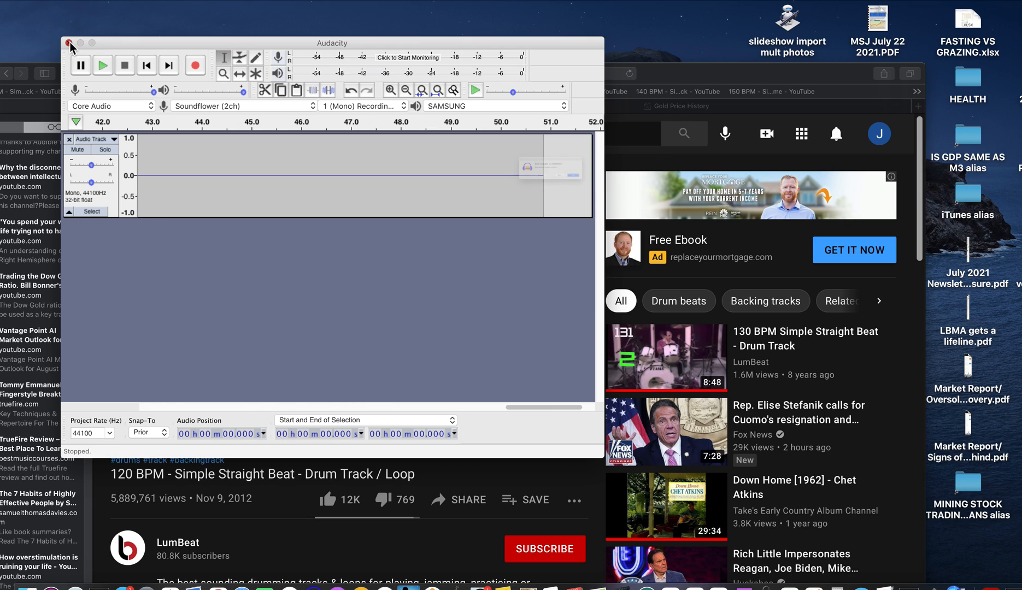
click(68, 43)
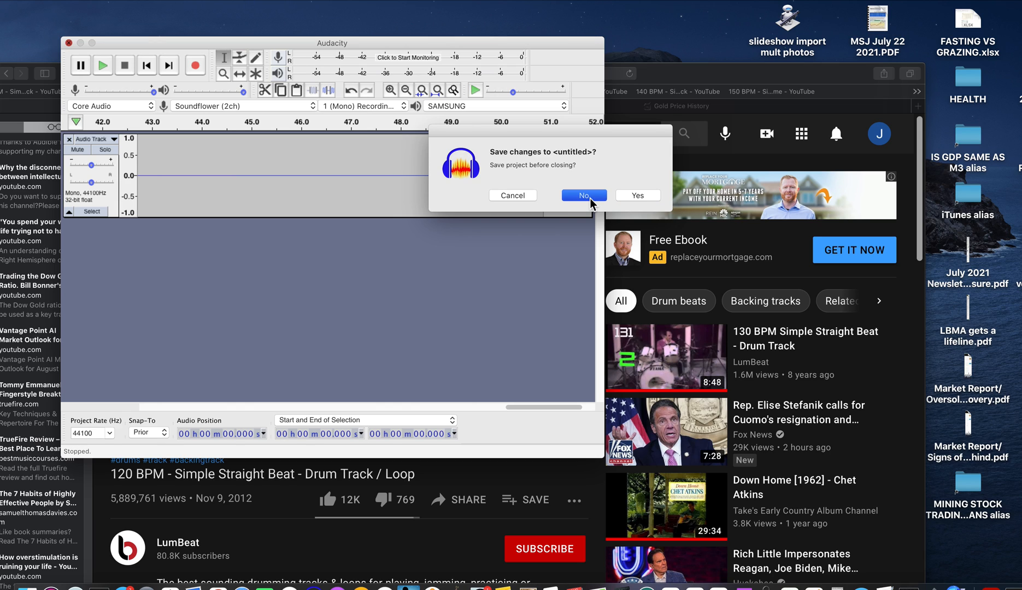
click(584, 195)
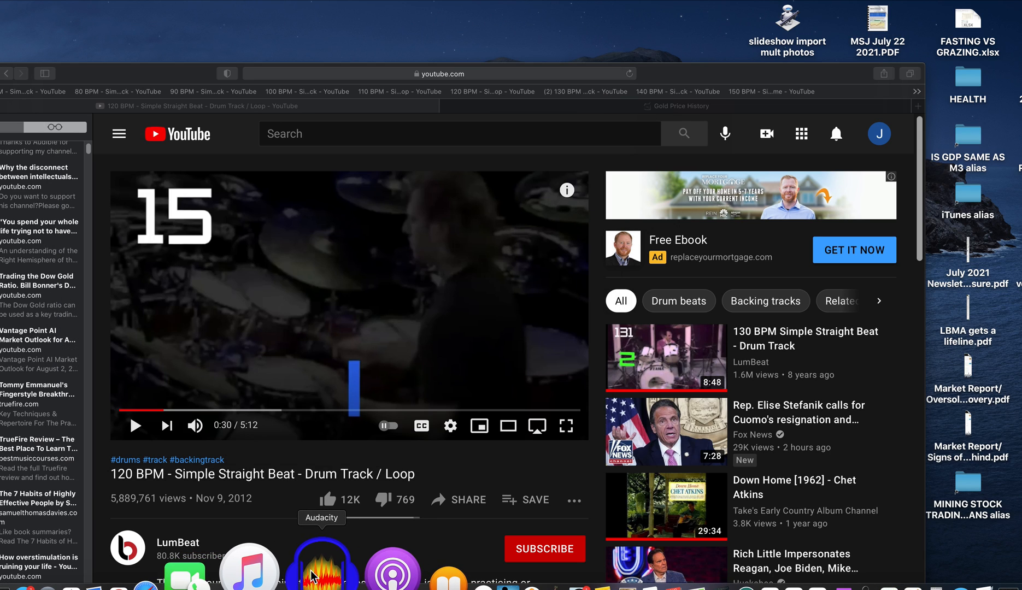
Step: Quit Audacity from the Dock and launch a new Terminal window
right_click(321, 571)
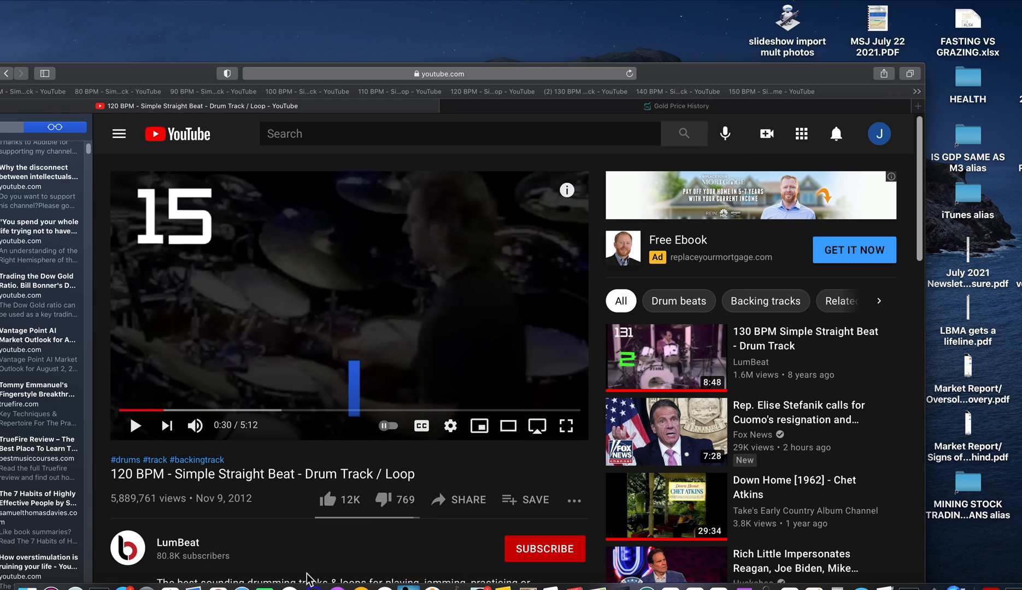
mouse_move(422, 231)
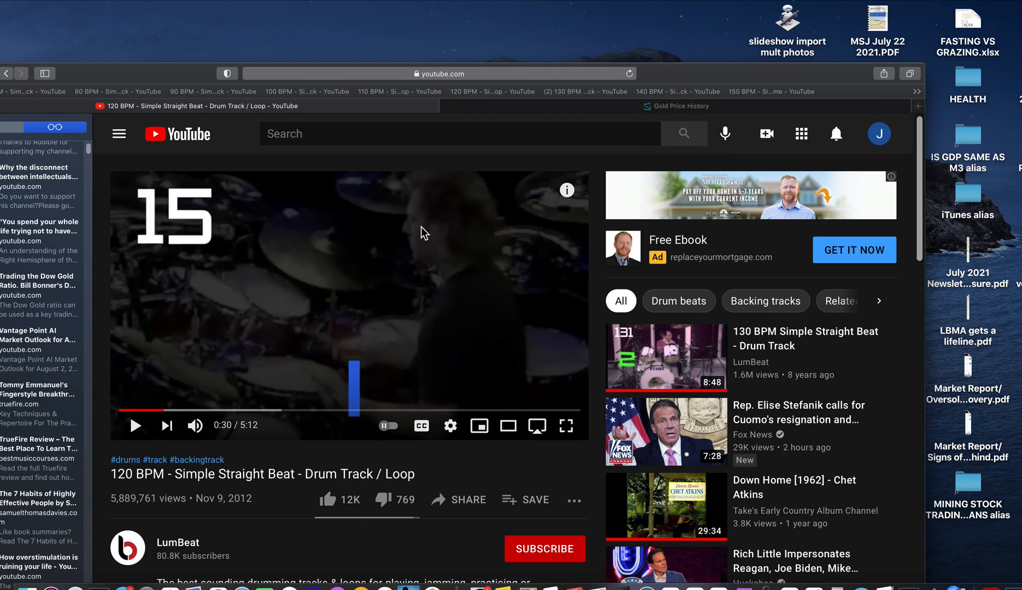
mouse_move(714, 378)
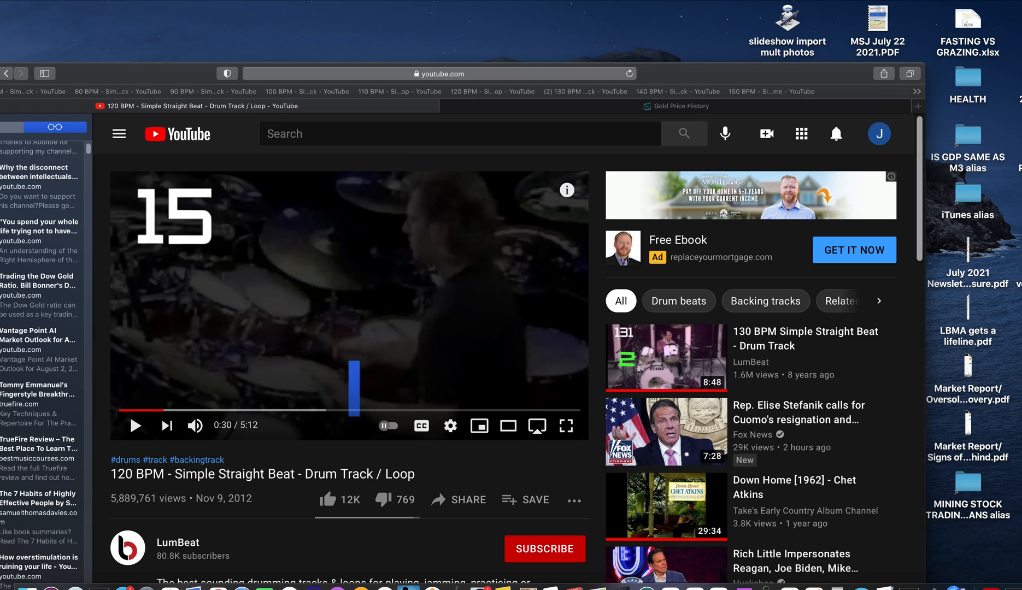
key(cmd+space)
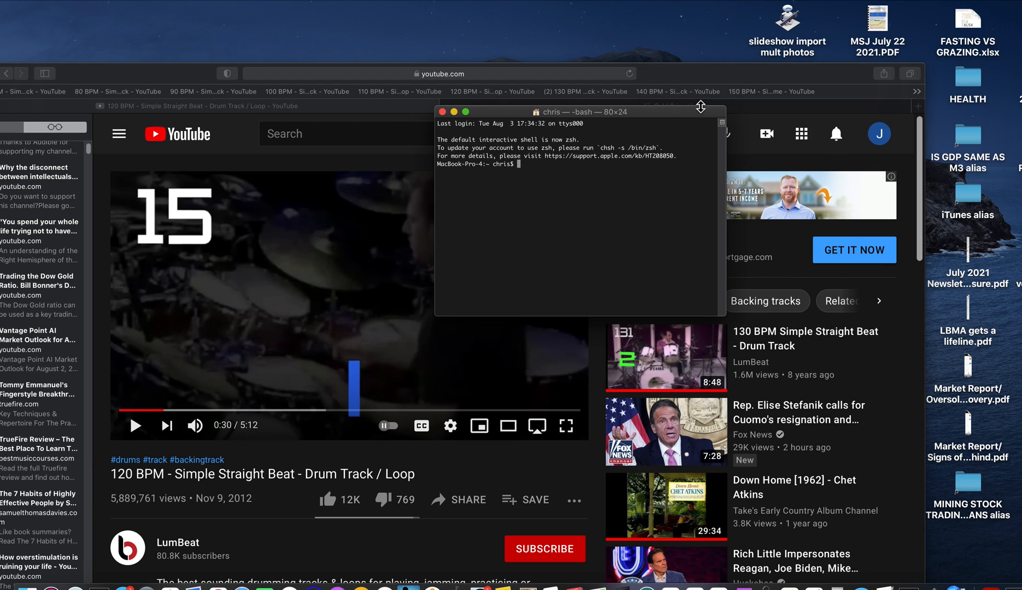
mouse_move(620, 176)
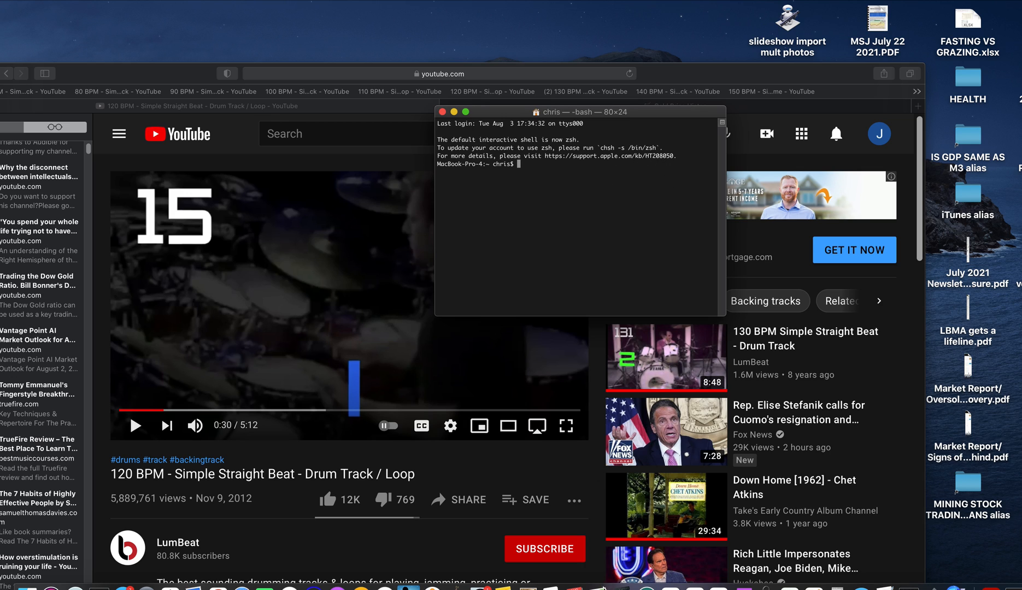
mouse_move(764, 577)
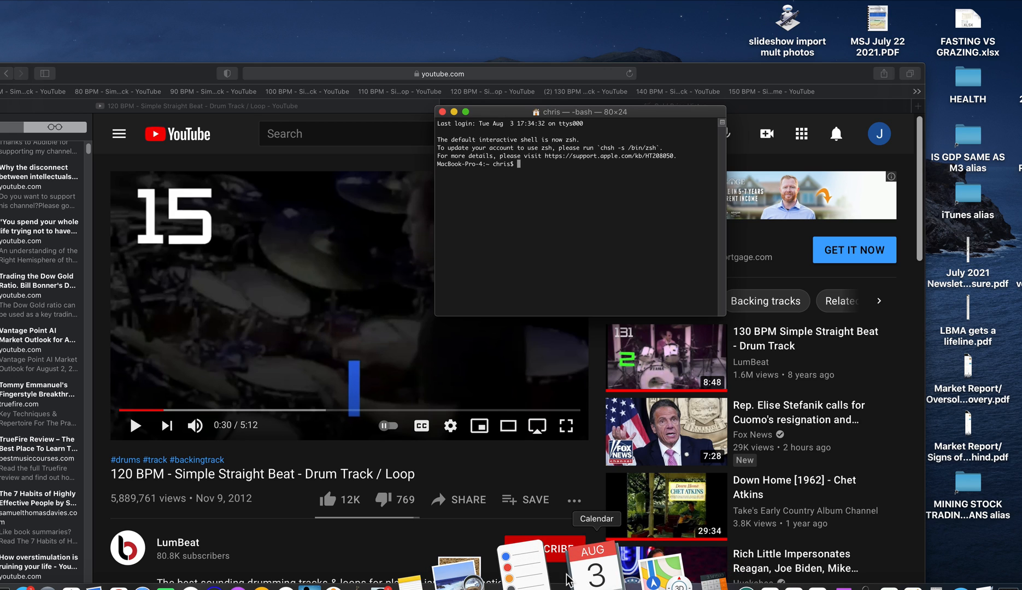
mouse_move(507, 571)
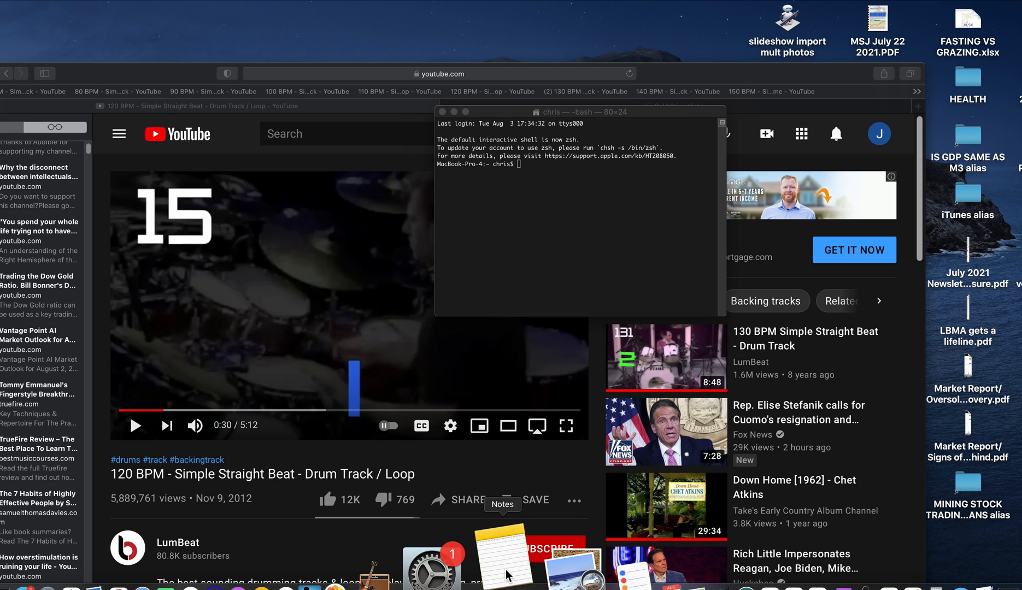
Step: Copy the /Applications/Audacity.app/Contents/MacOS/Audacity path from the QUIT AUDACITY note
click(506, 565)
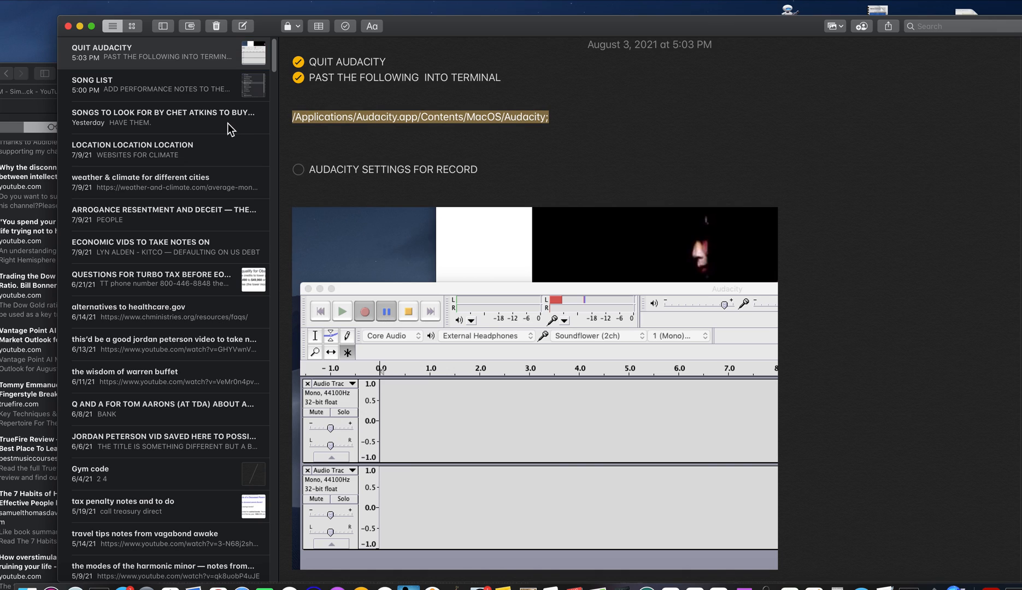
right_click(419, 117)
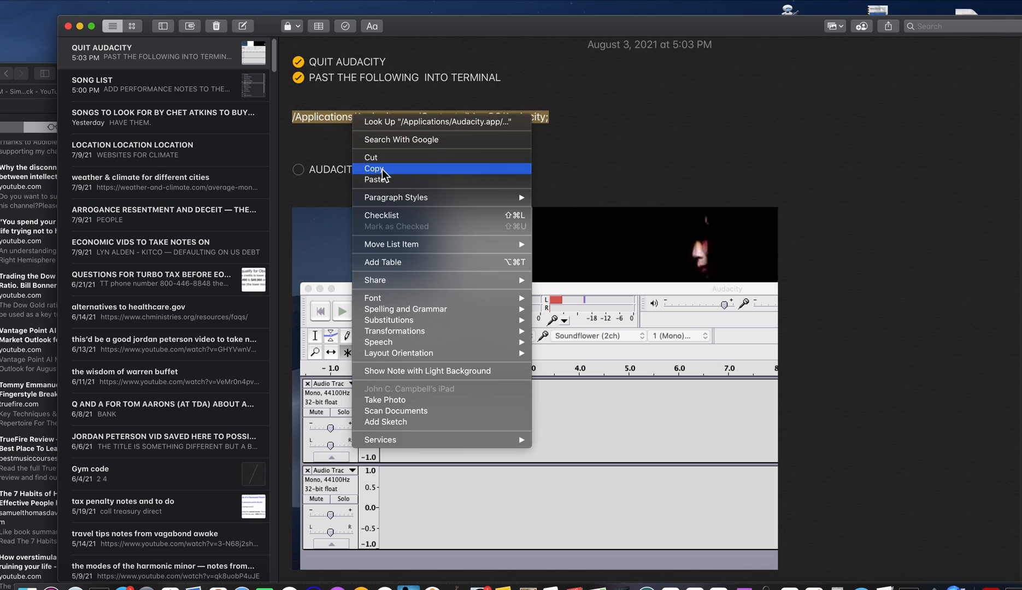
click(374, 168)
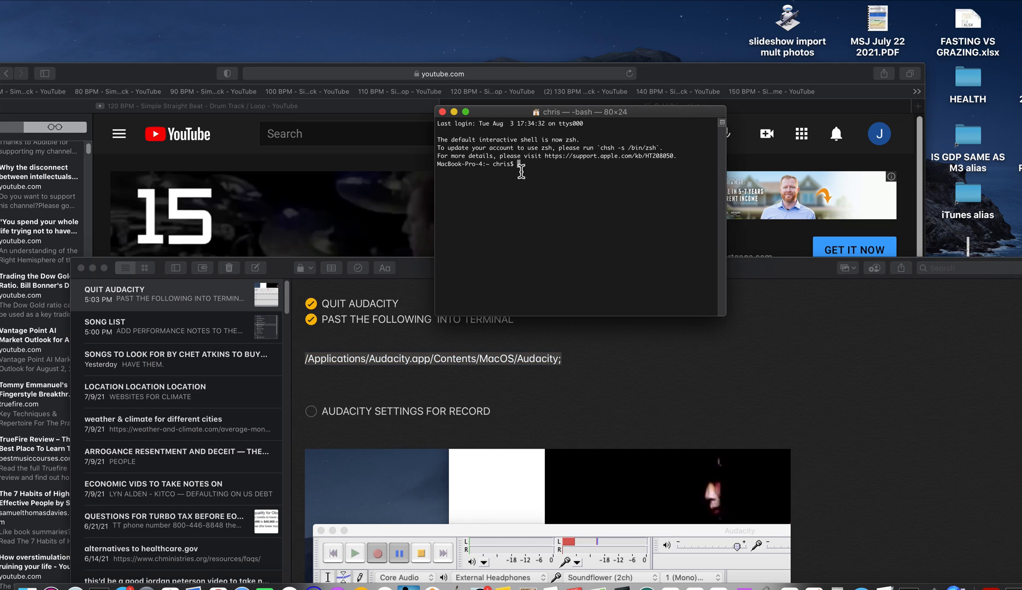
Step: Paste and run the Audacity path in Terminal to launch a fresh Audacity project
right_click(522, 166)
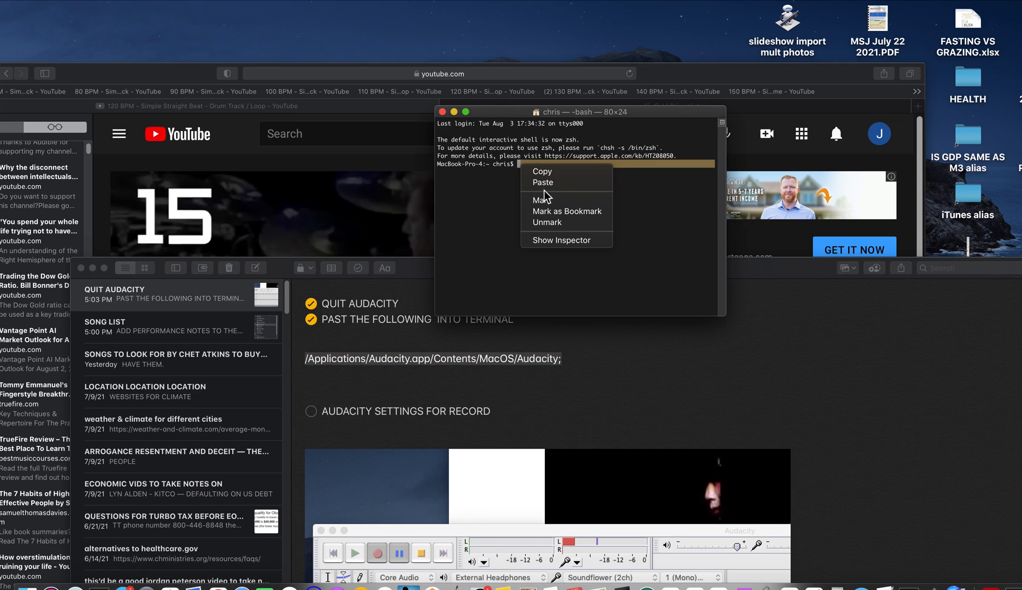
click(542, 182)
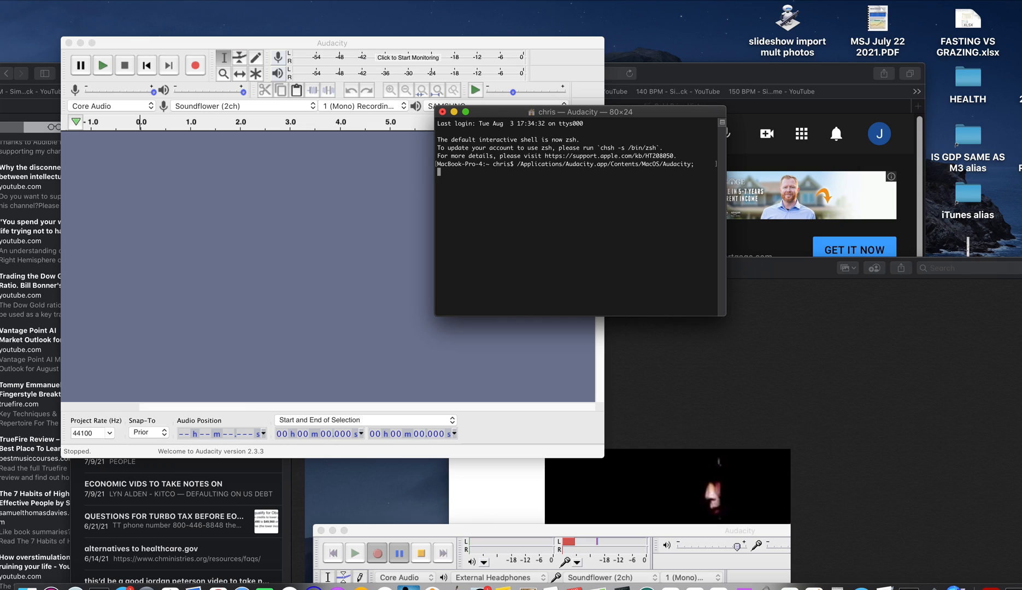
mouse_move(462, 178)
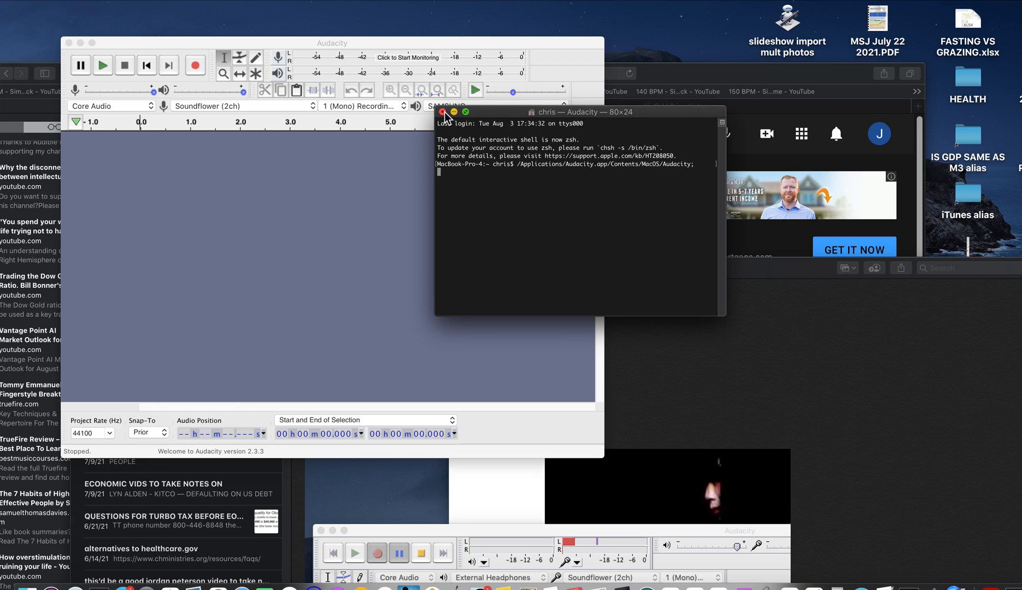
Step: Close the Terminal window while cancelling termination so Audacity keeps running
click(442, 111)
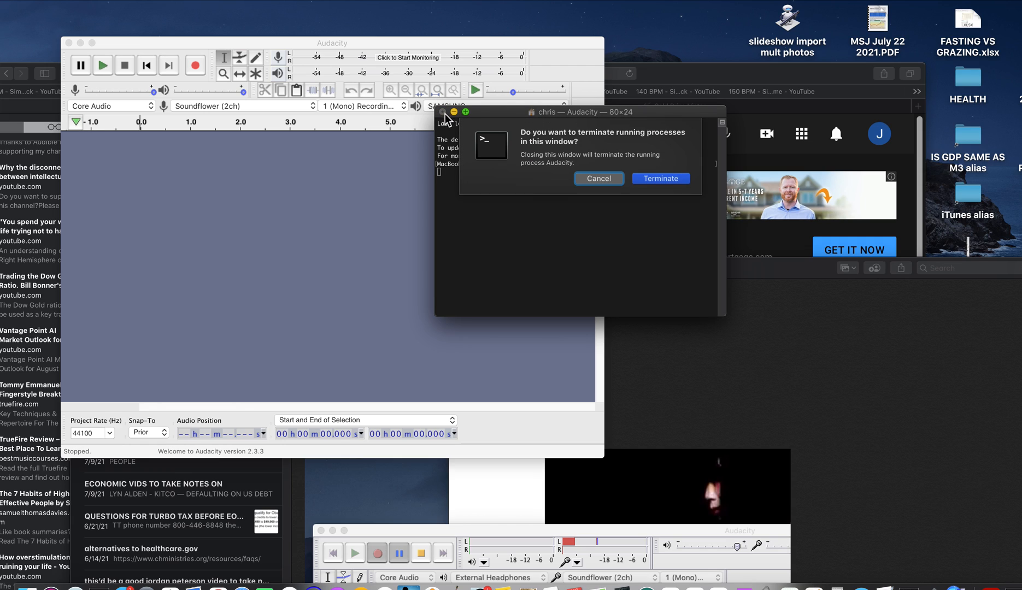
mouse_move(632, 154)
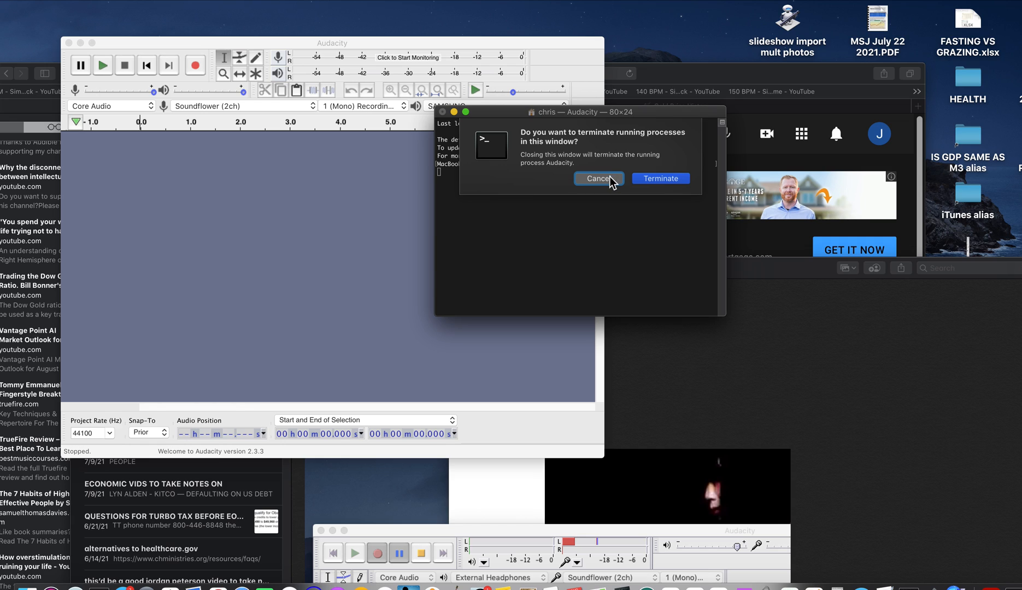
click(599, 178)
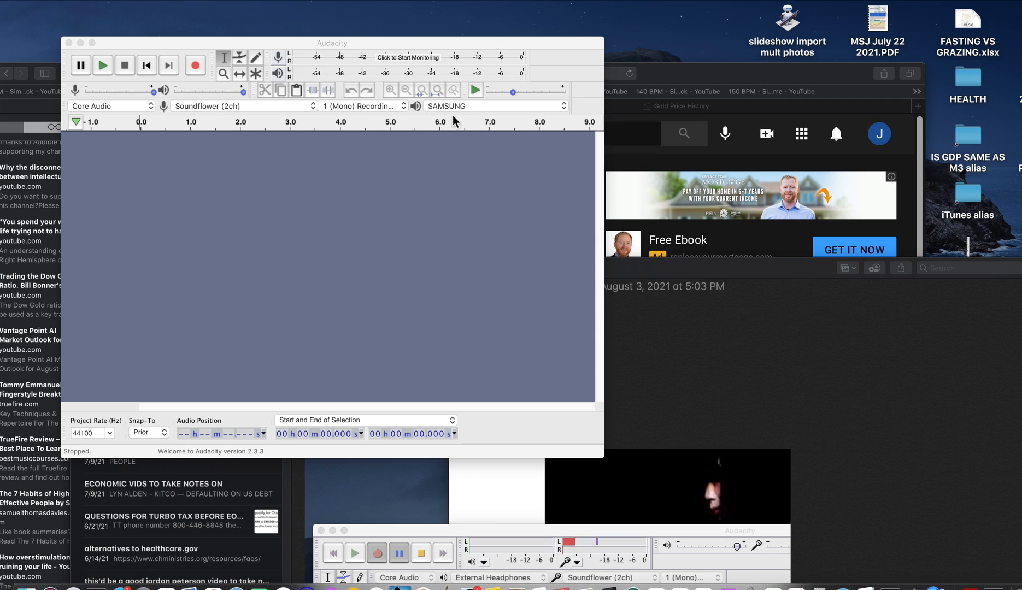
mouse_move(231, 238)
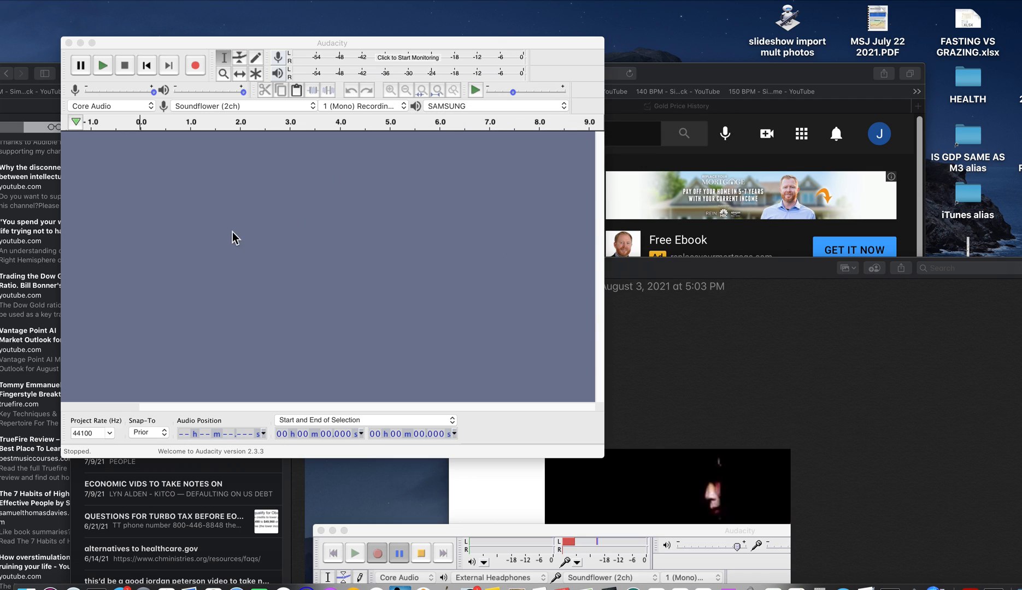
mouse_move(398, 179)
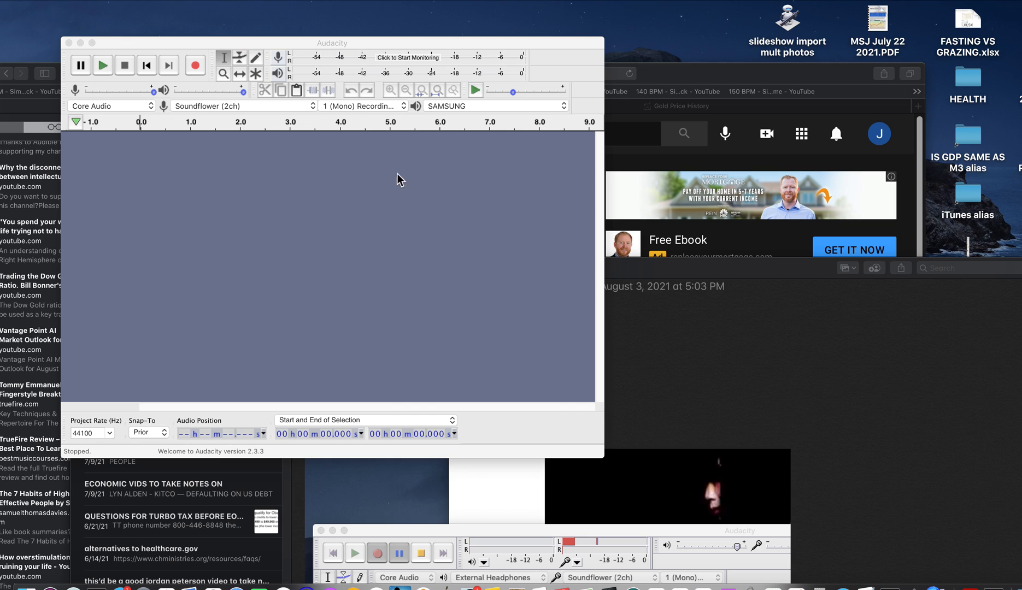
mouse_move(664, 77)
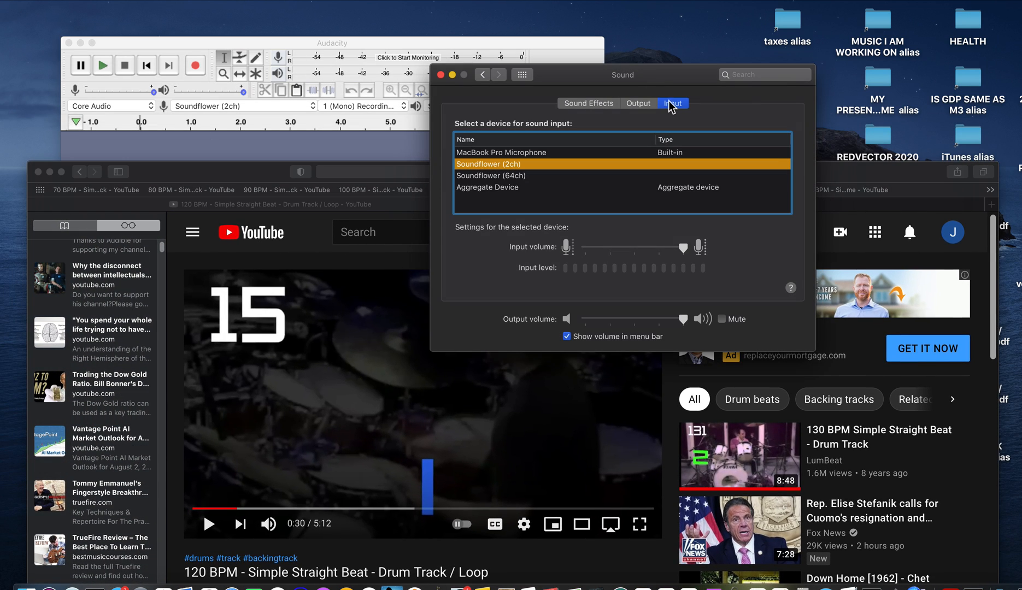
Step: Show the Sound output devices confirming Soundflower (2ch) is the output
click(638, 103)
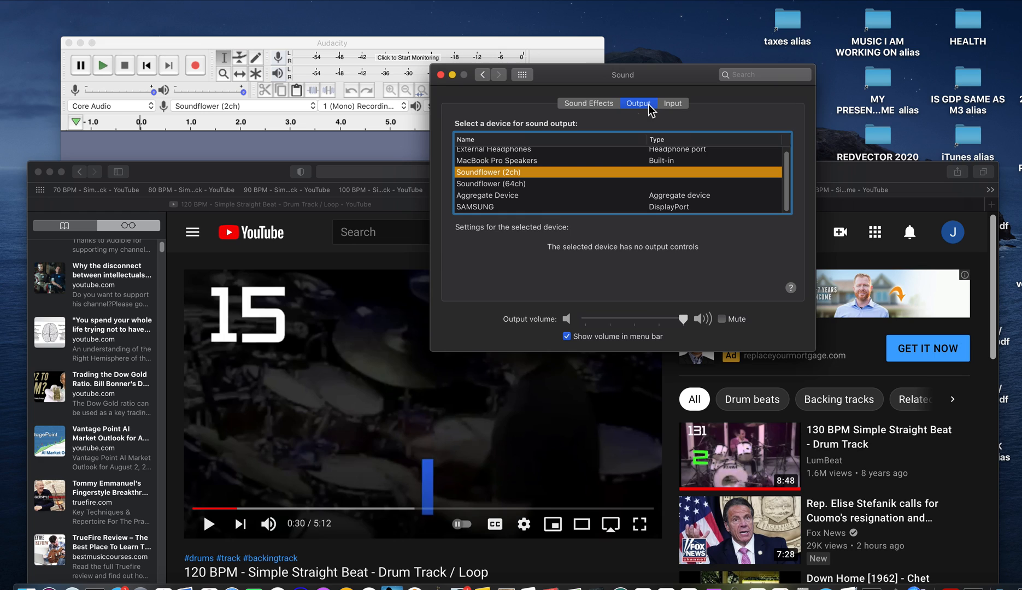
mouse_move(347, 418)
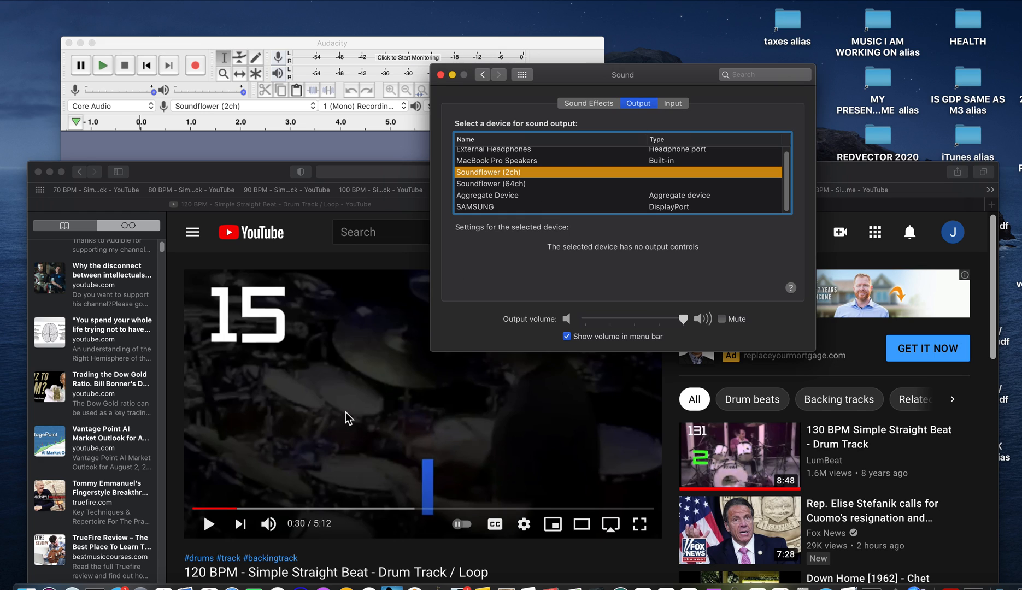
mouse_move(356, 64)
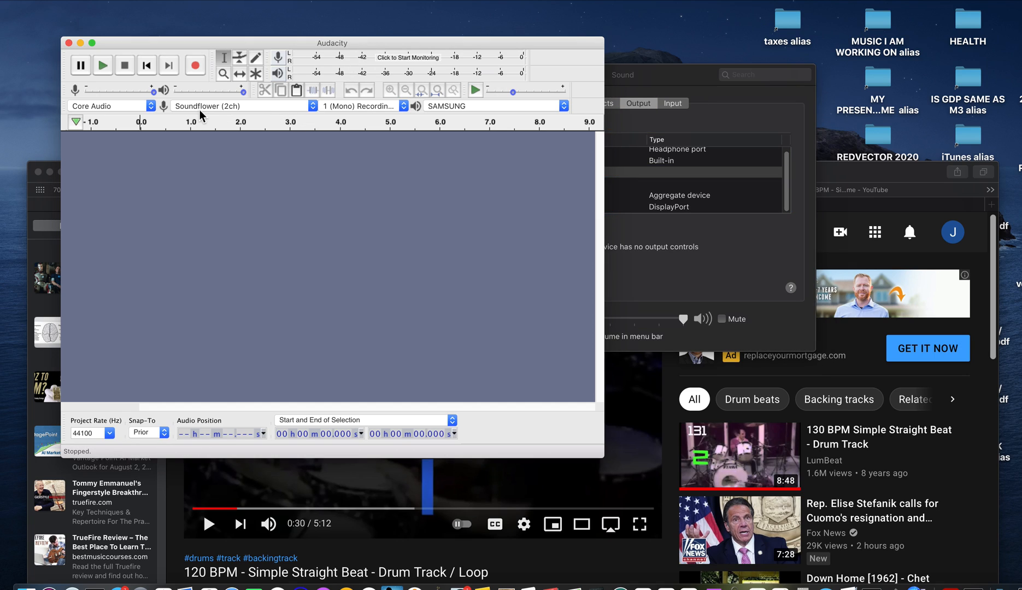
mouse_move(195, 112)
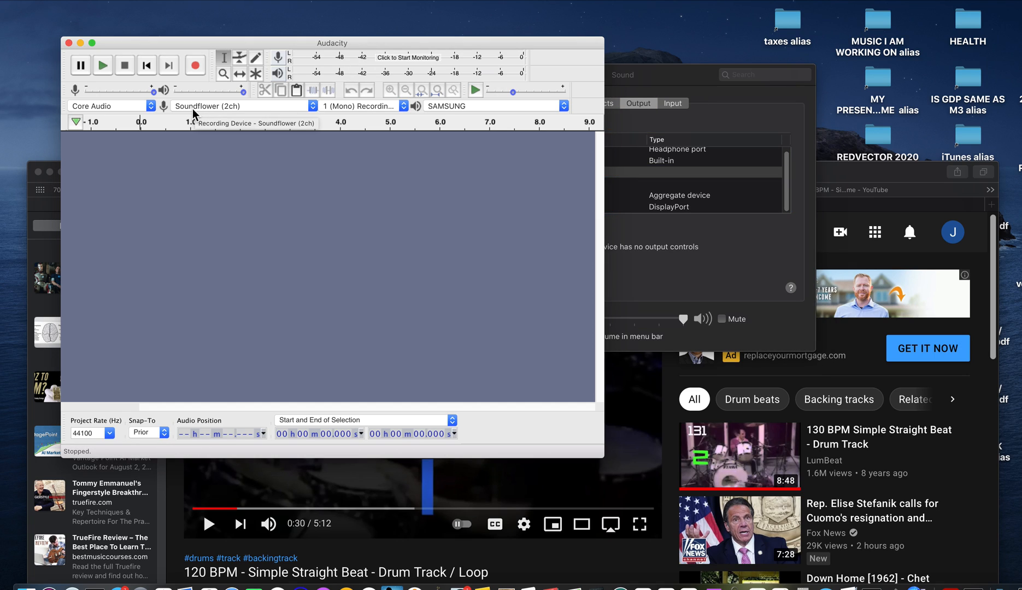
mouse_move(164, 112)
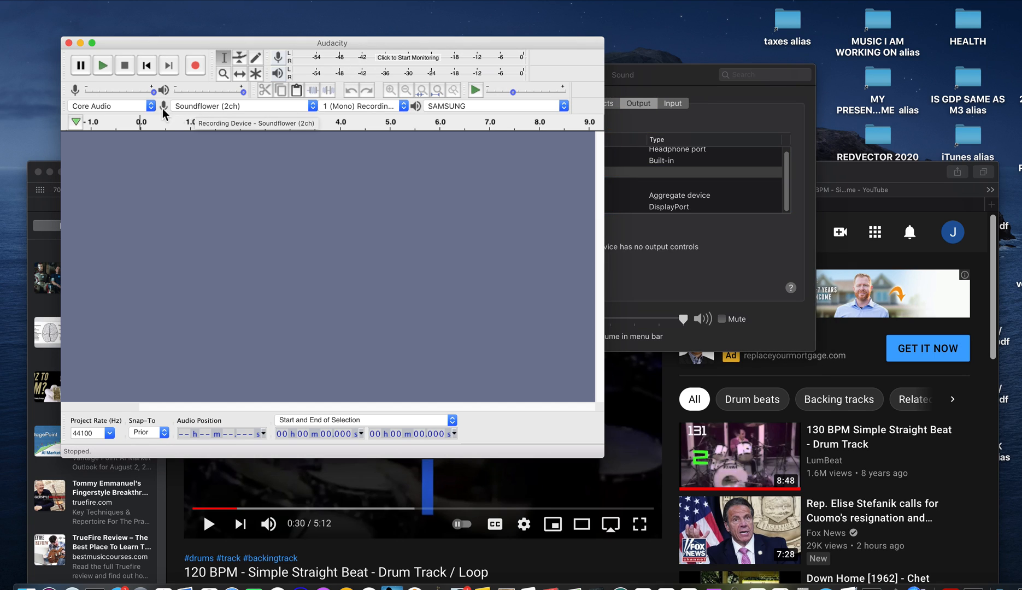
mouse_move(330, 111)
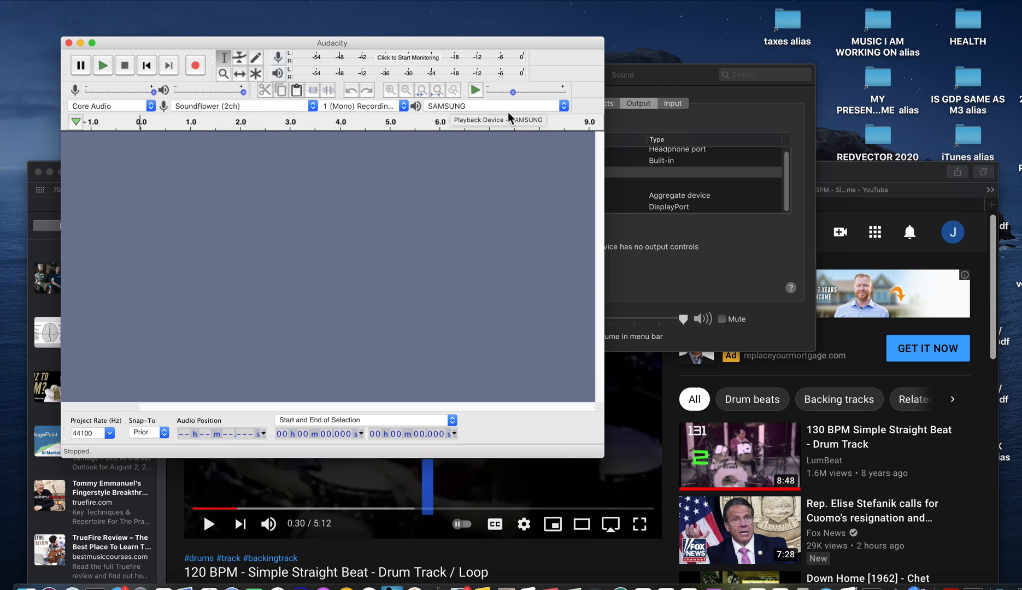
mouse_move(518, 124)
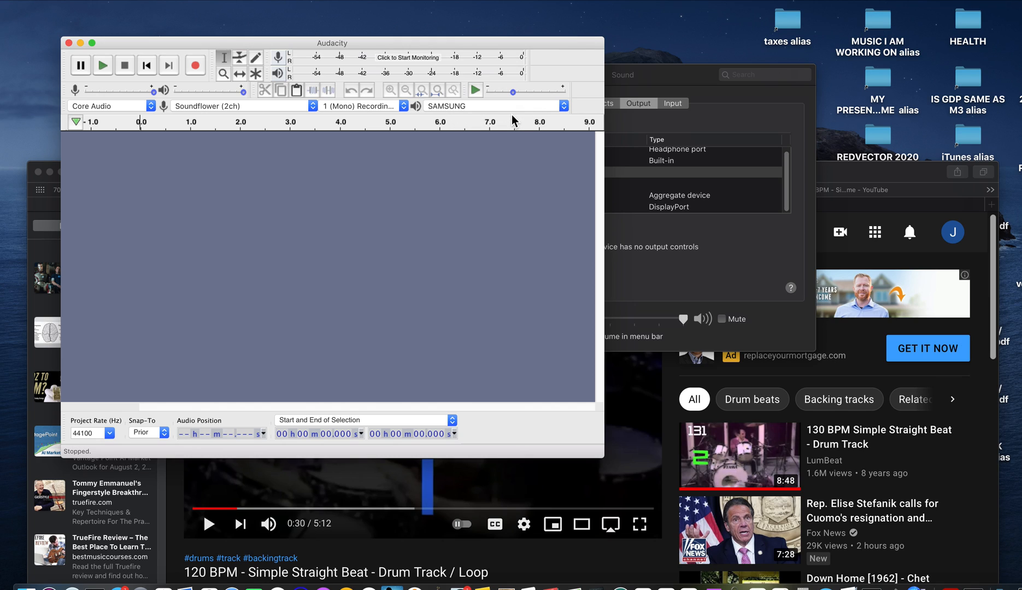
mouse_move(272, 258)
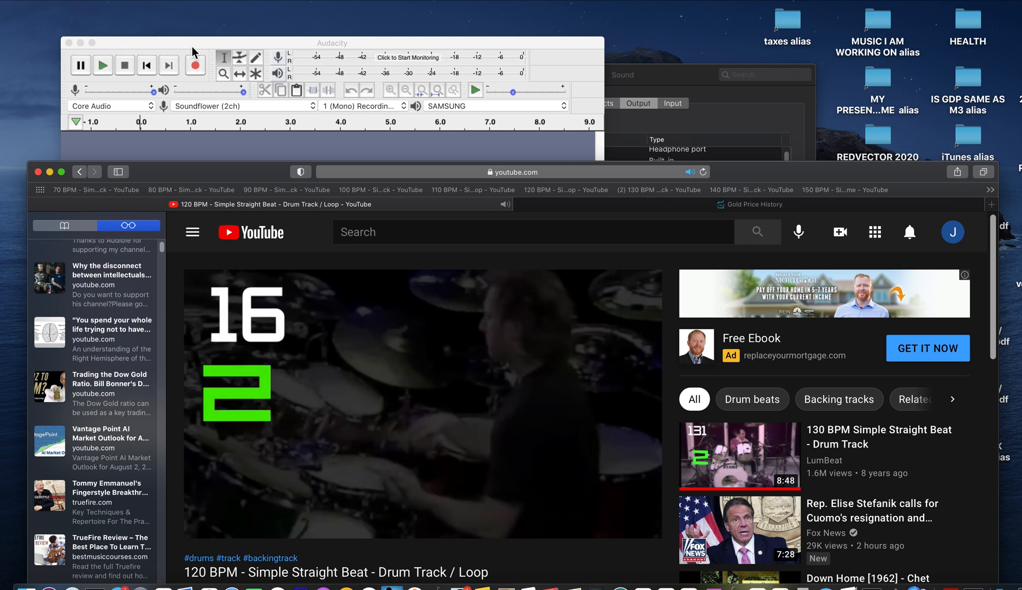
Step: Record about 28 seconds of the YouTube drum loop onto a new mono track, then stop
click(195, 64)
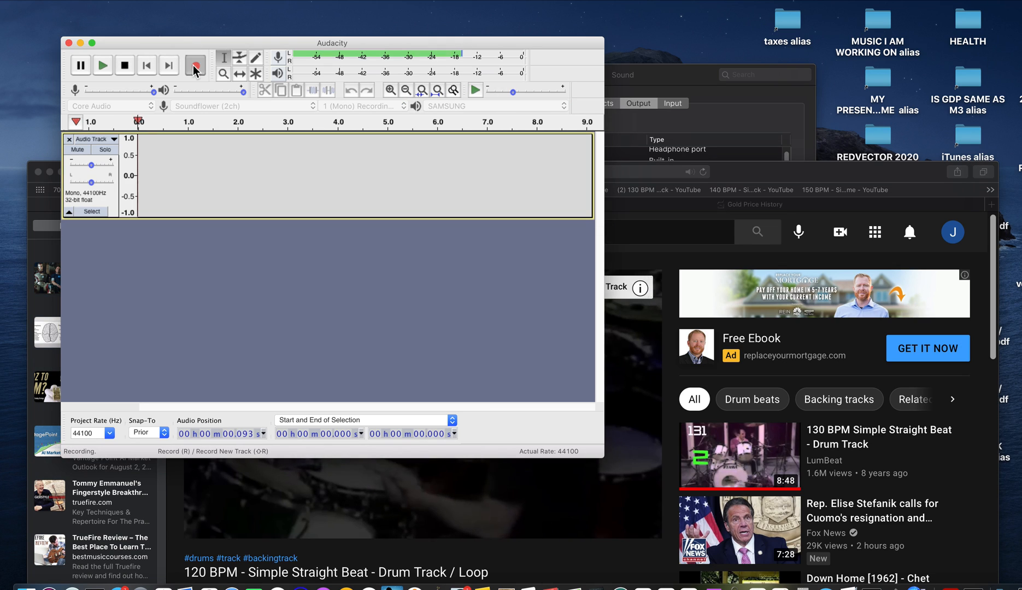
click(195, 65)
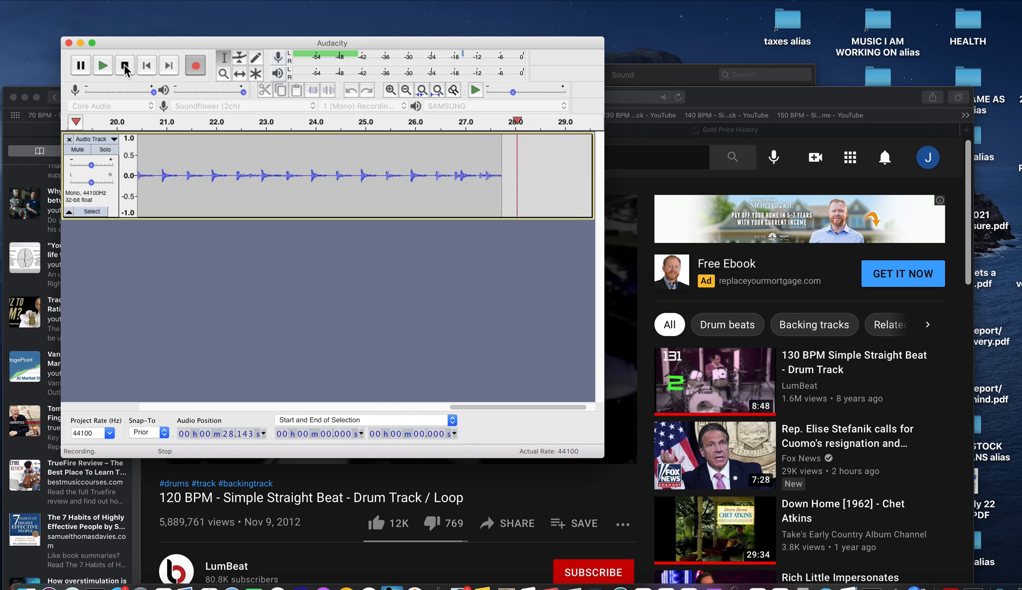
click(125, 65)
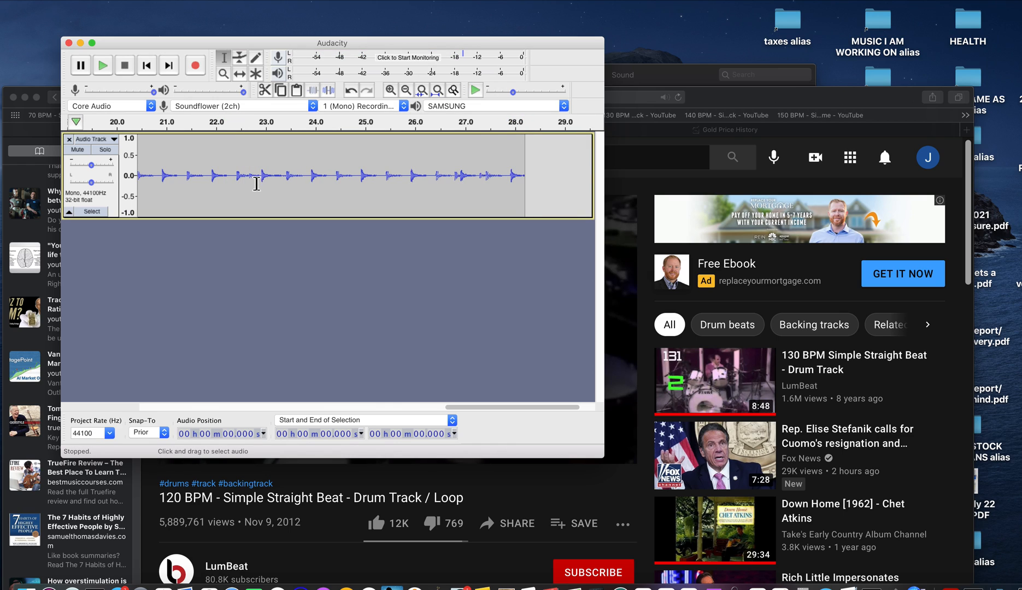
mouse_move(162, 282)
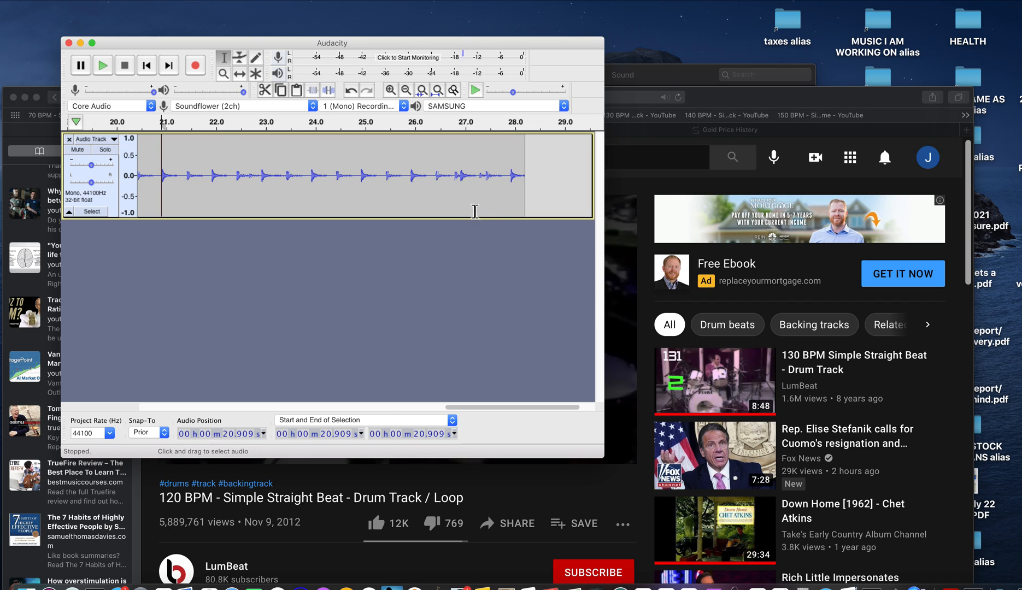
mouse_move(368, 216)
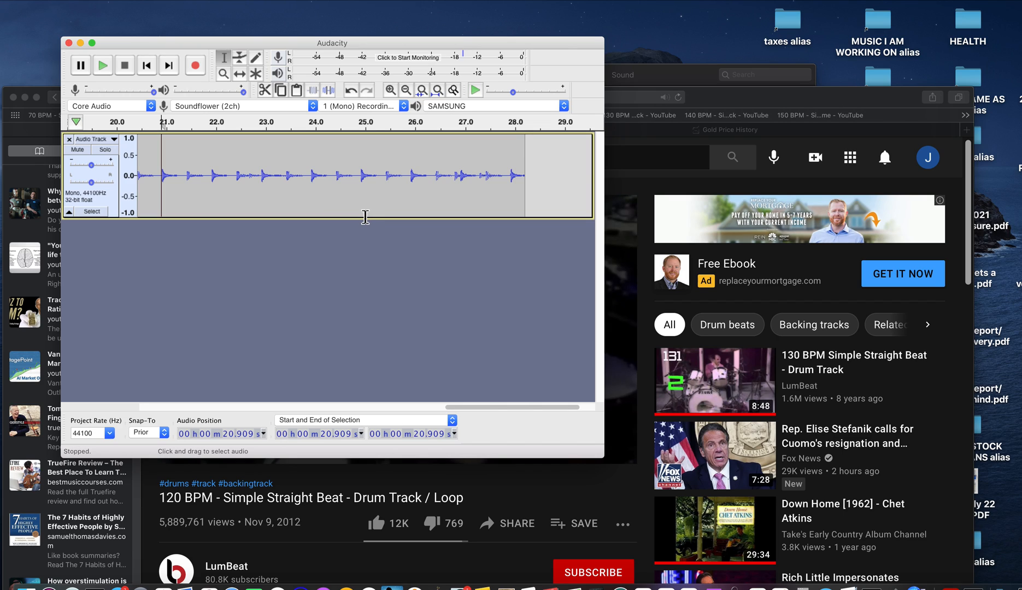
mouse_move(277, 217)
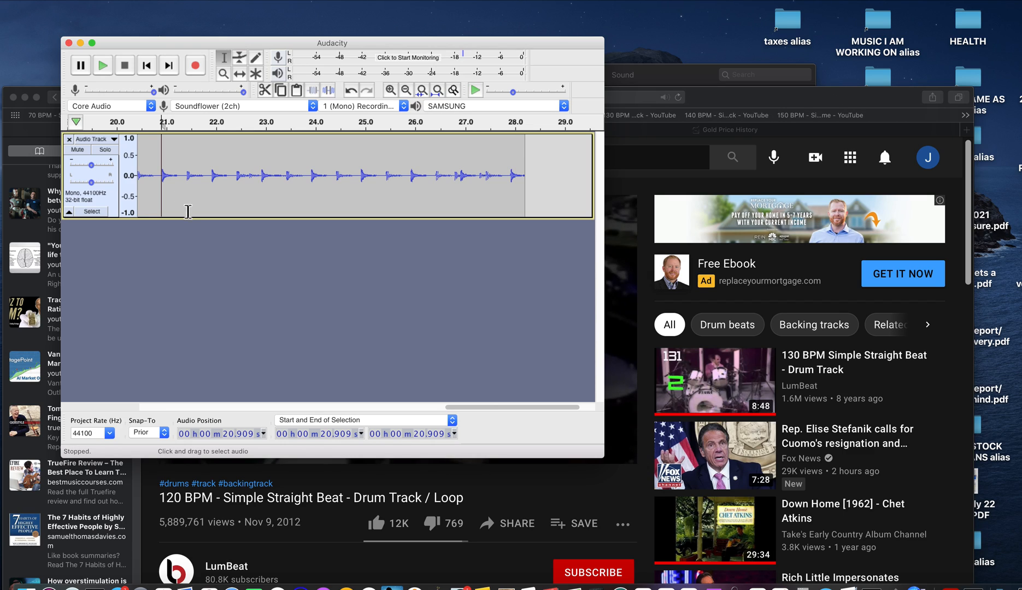
mouse_move(124, 157)
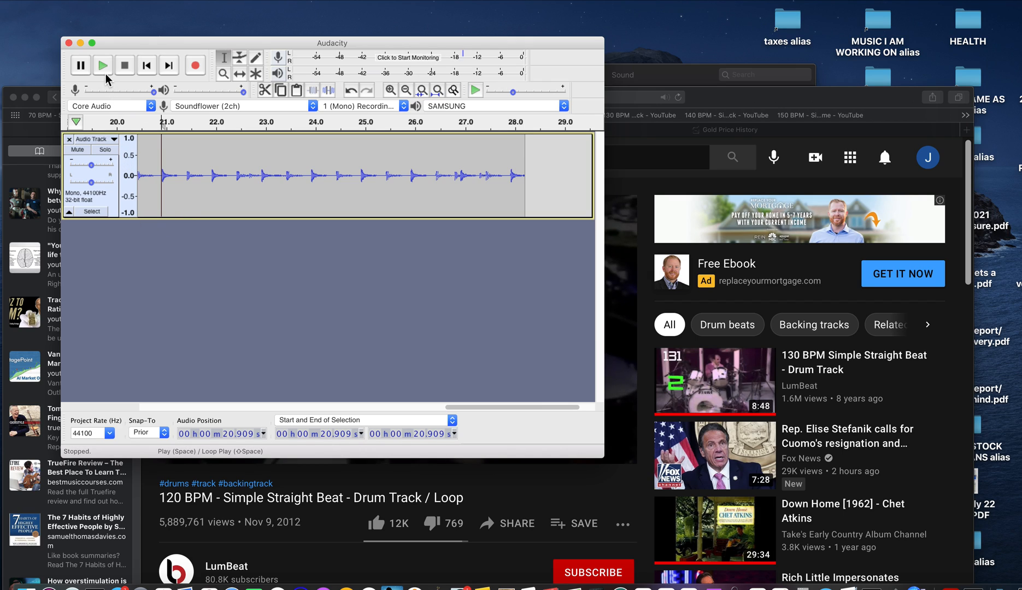
Step: Play the recorded drum track from about 20.9 seconds and stop playback
click(103, 66)
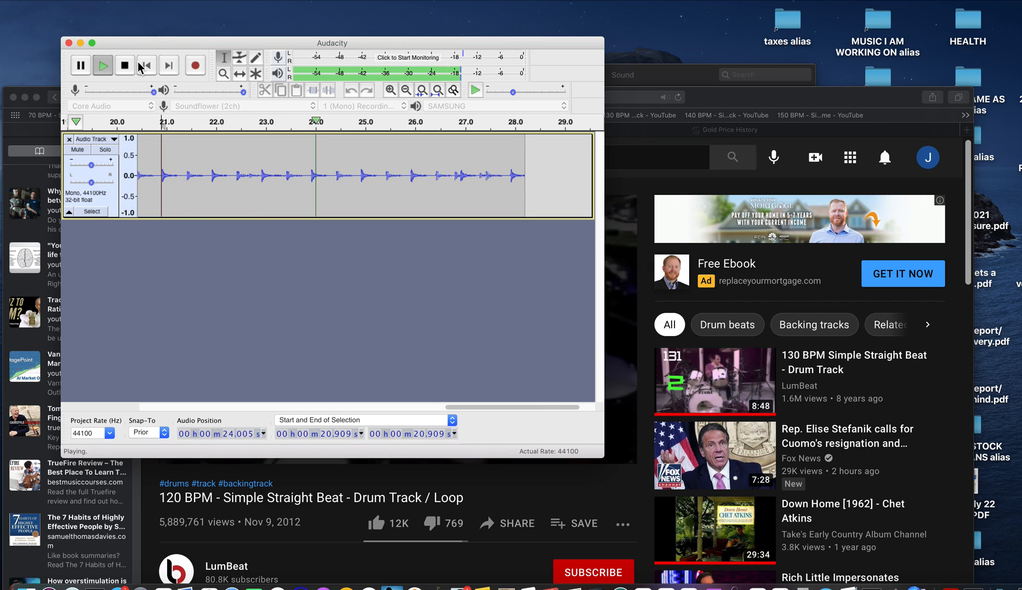
click(124, 65)
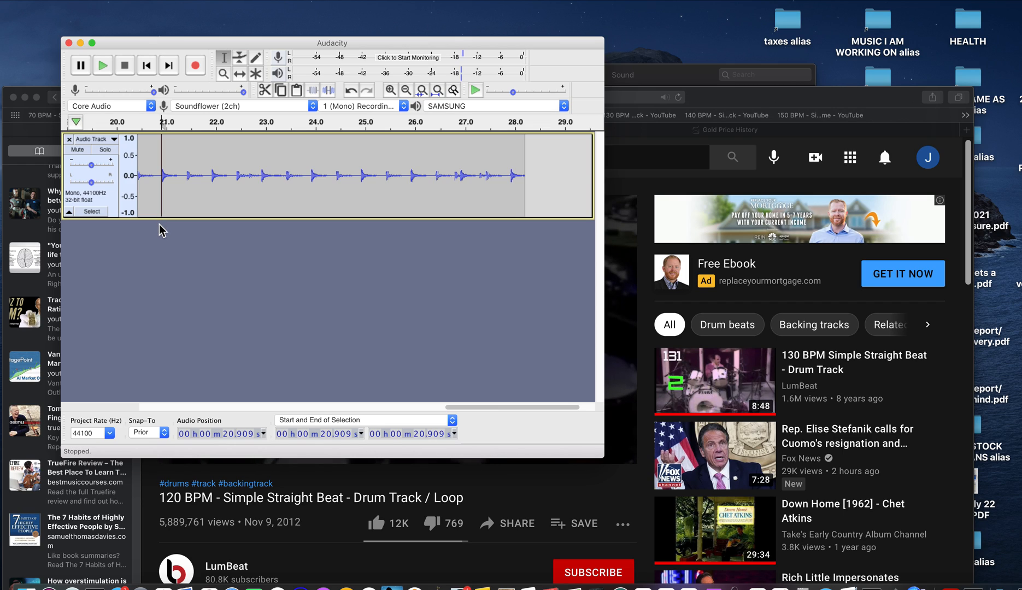
mouse_move(758, 25)
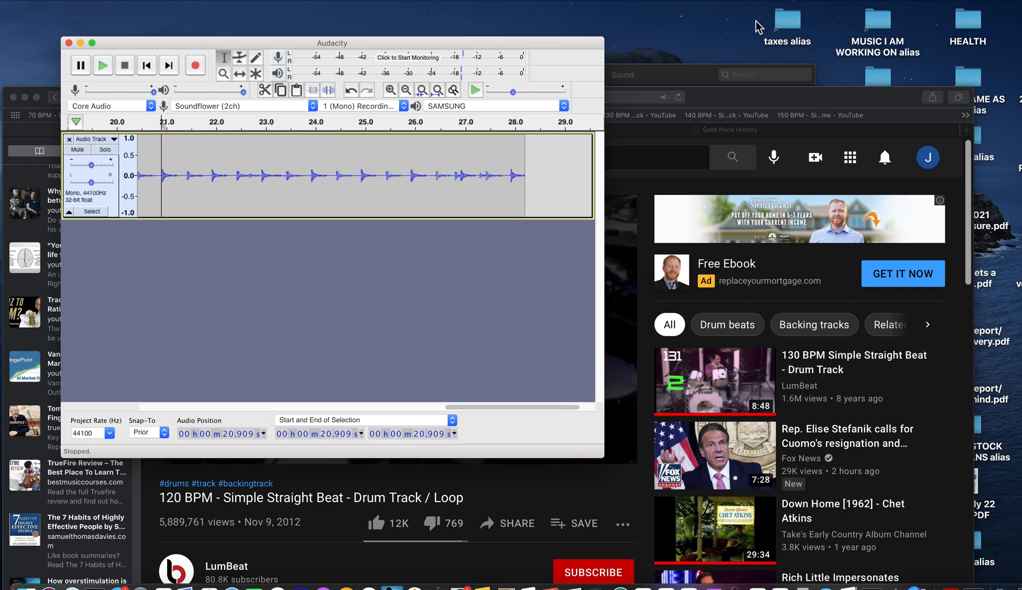
mouse_move(765, 4)
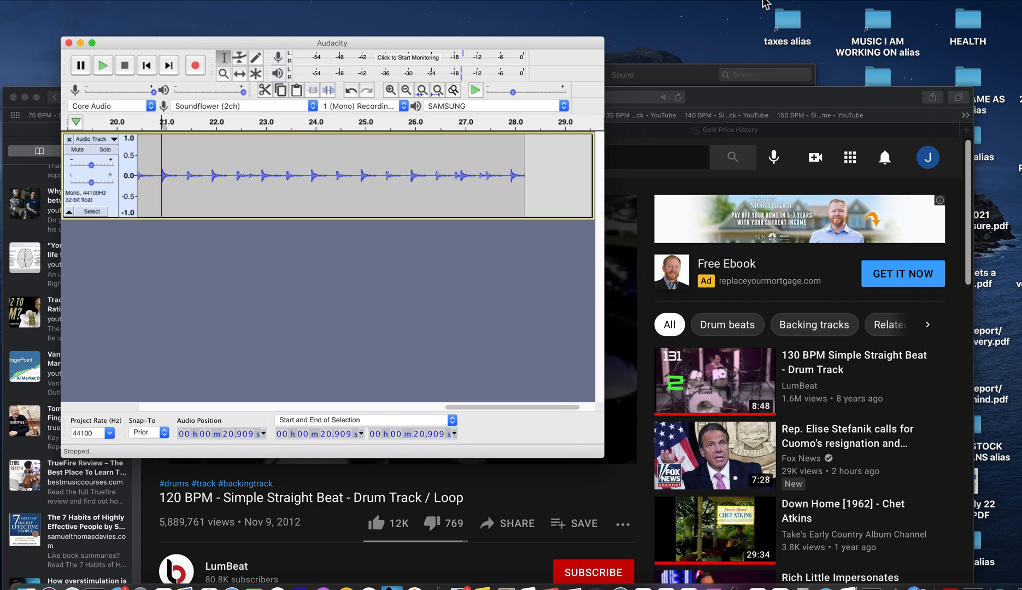